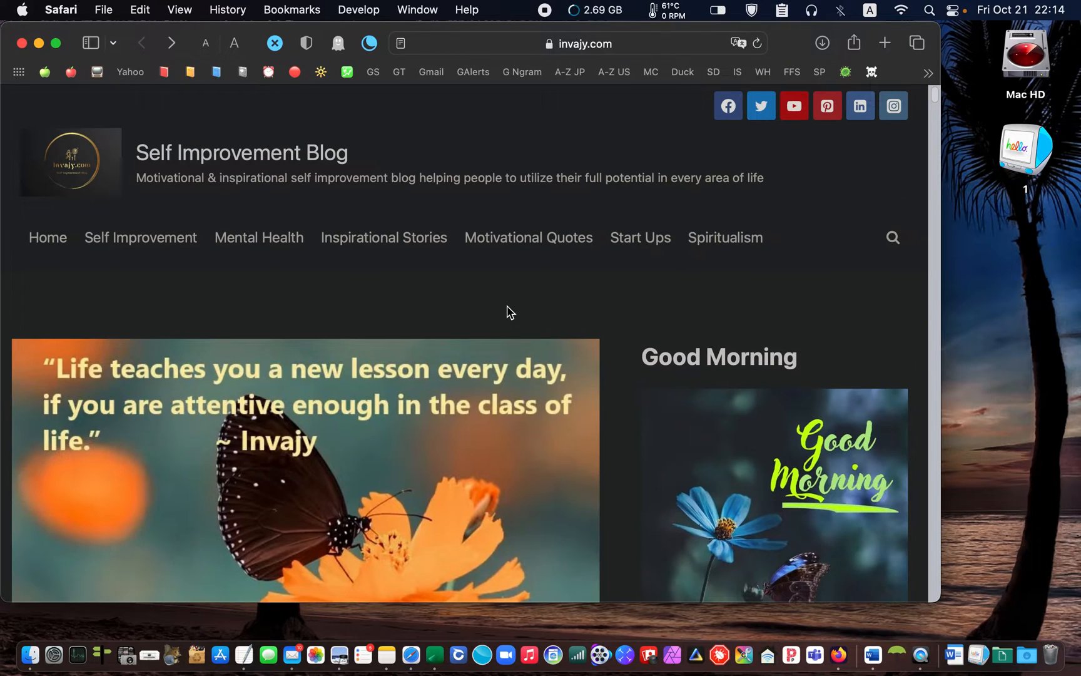
mouse_move(499, 266)
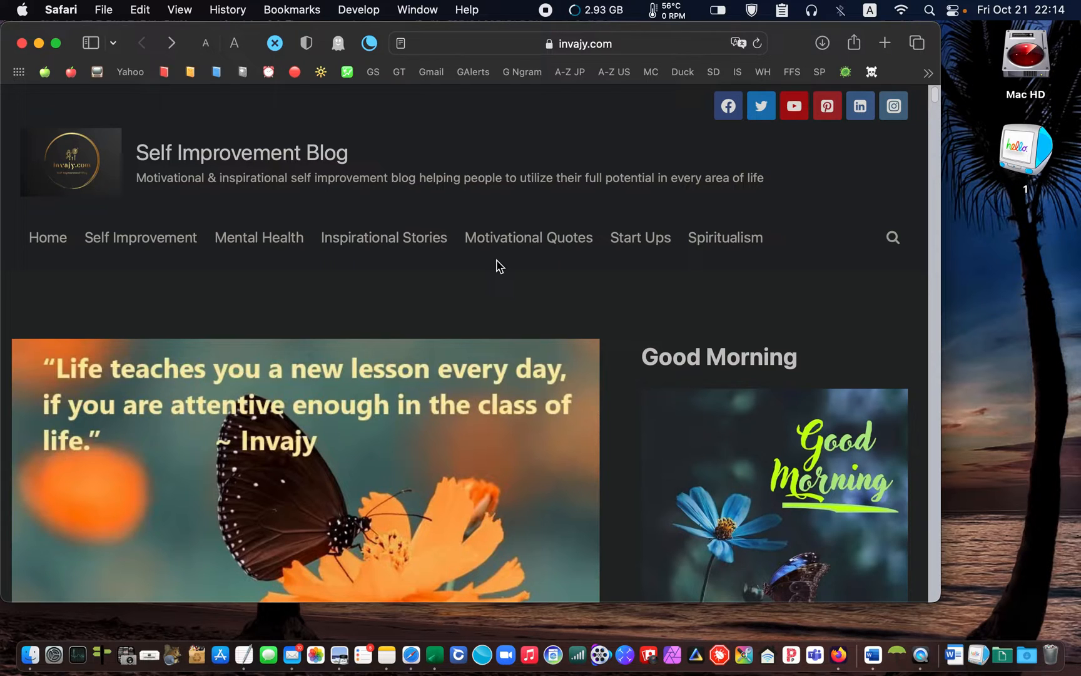
mouse_move(284, 182)
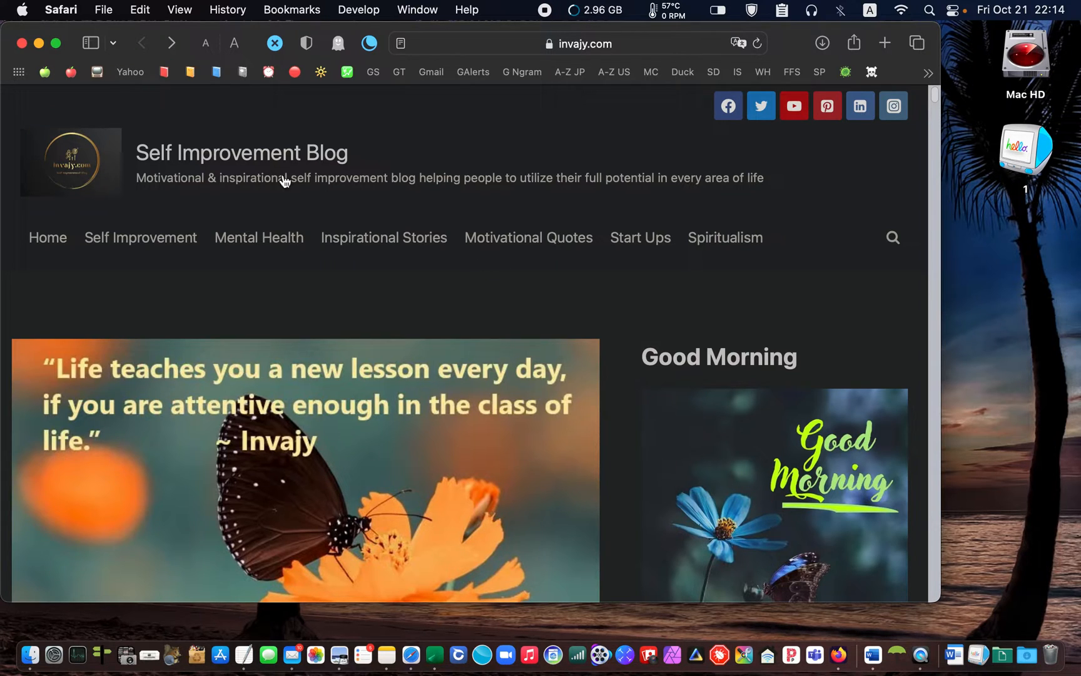
Step: Export the invajy.com deep-quotes blog page from Safari as a PDF to the Desktop
click(103, 9)
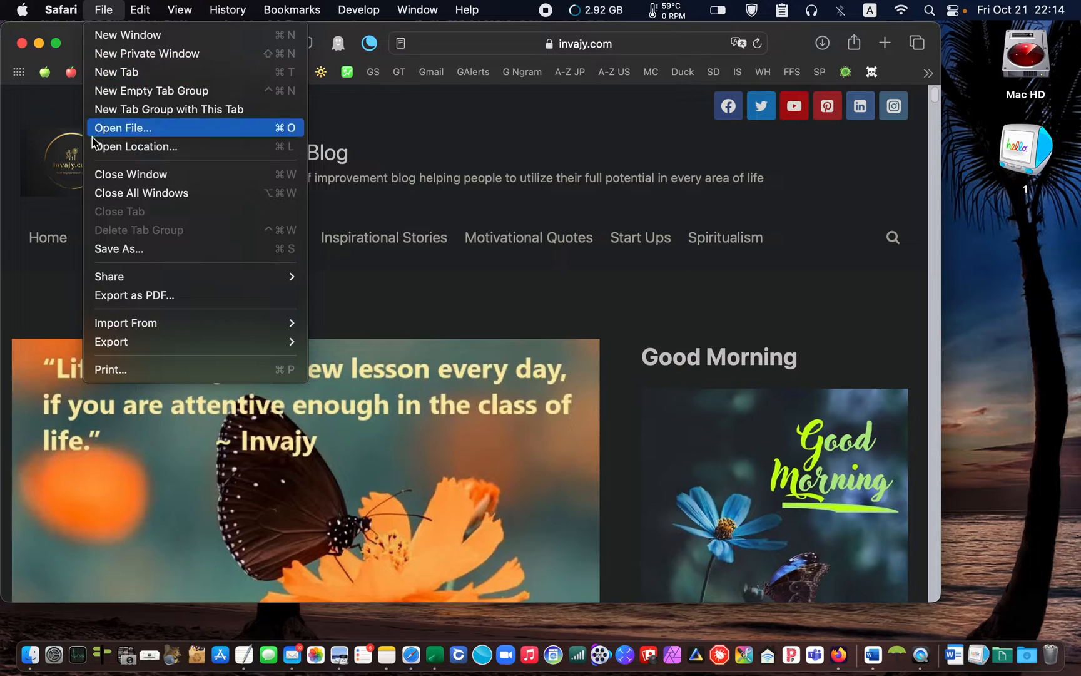
mouse_move(133, 295)
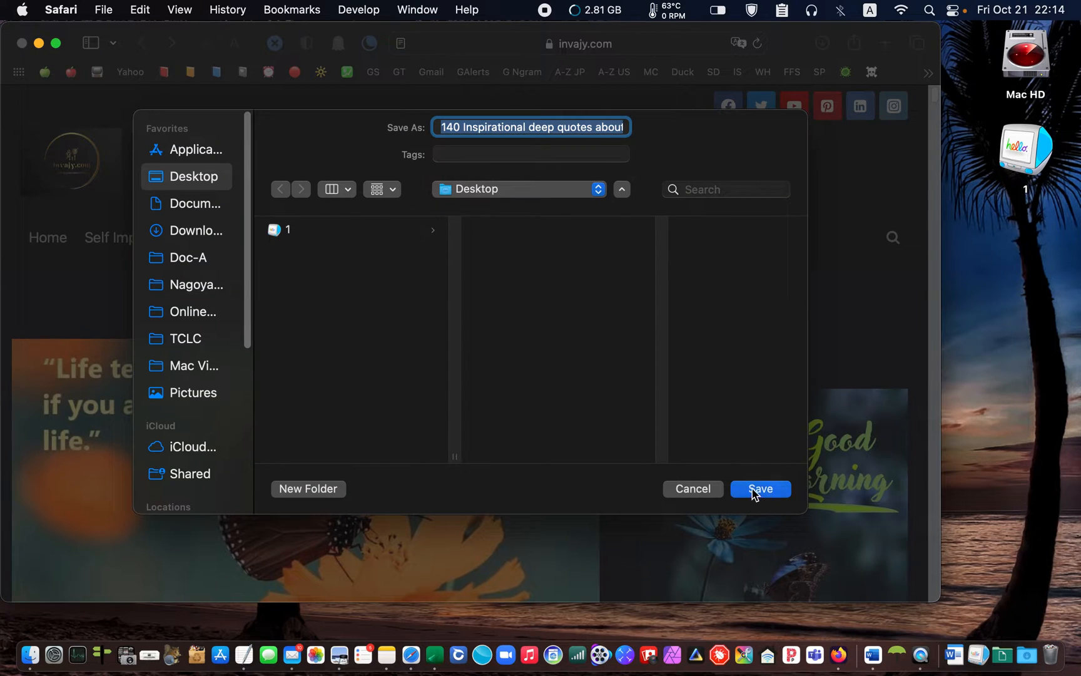
click(759, 488)
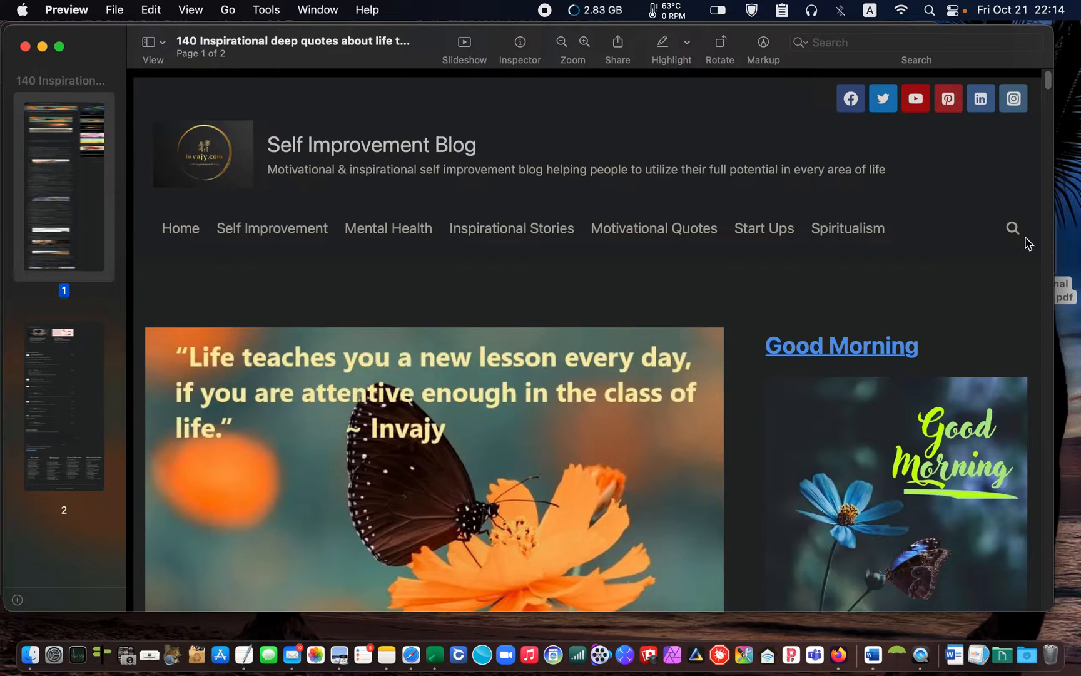
mouse_move(559, 176)
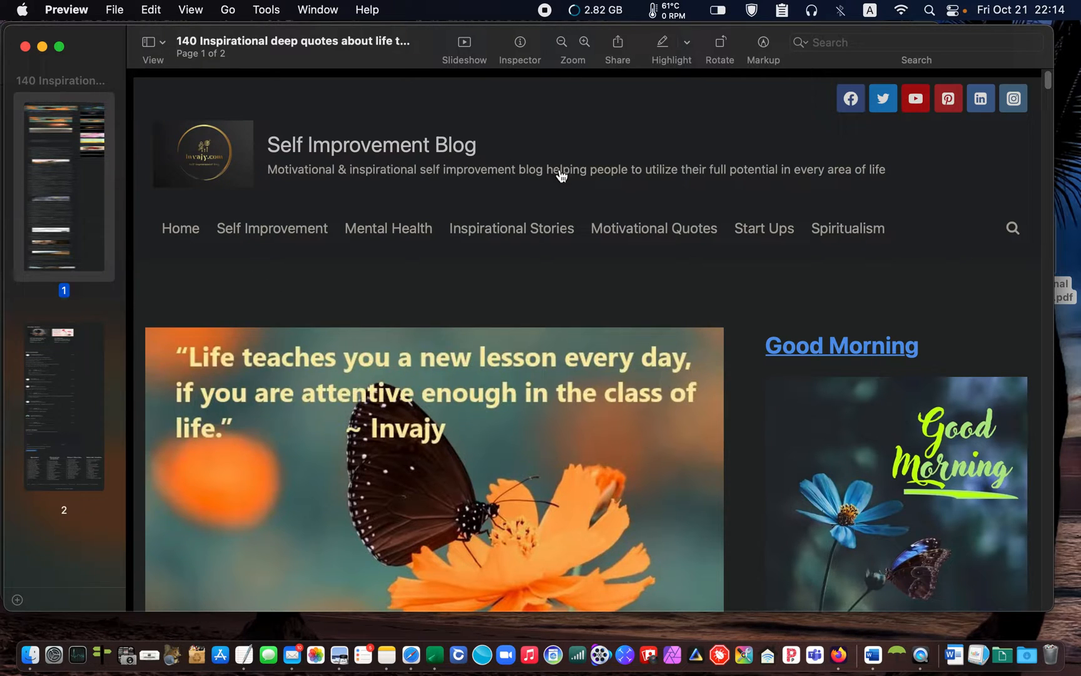
Step: Check the text and images of the two-page blog PDF in Preview, then close it
scroll(down, 3)
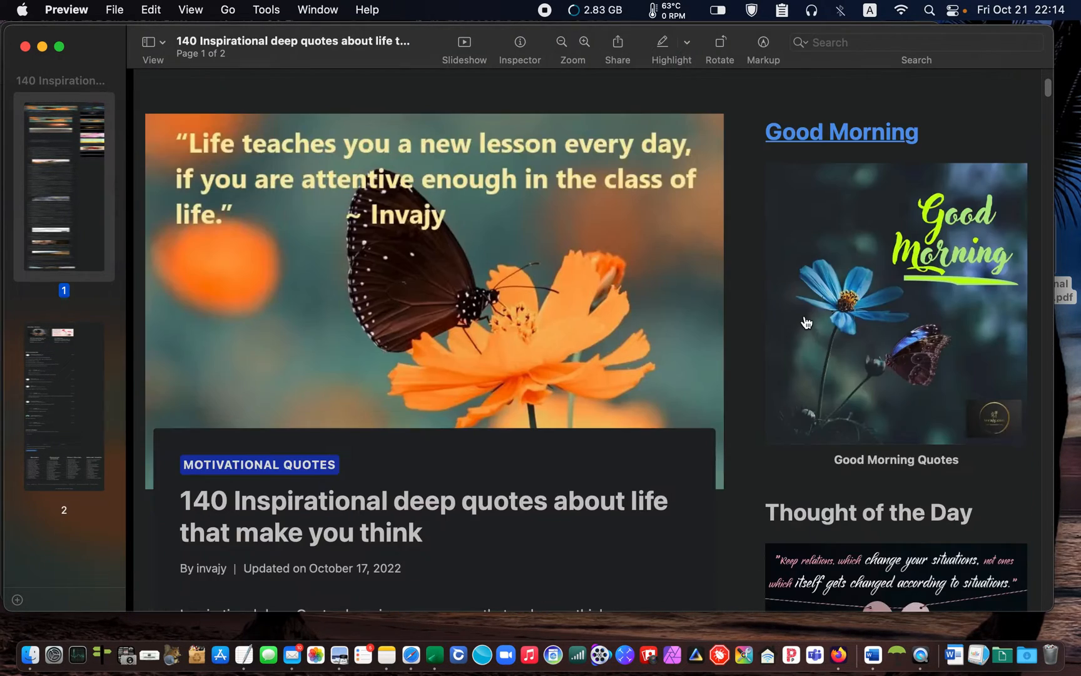
scroll(down, 3)
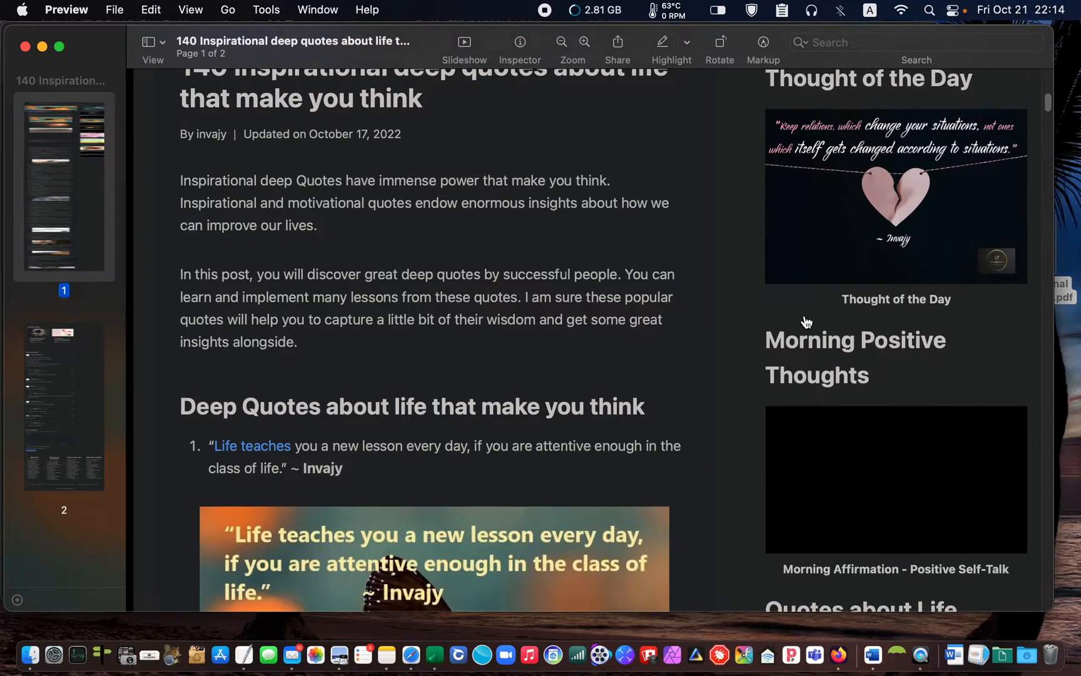
scroll(down, 3)
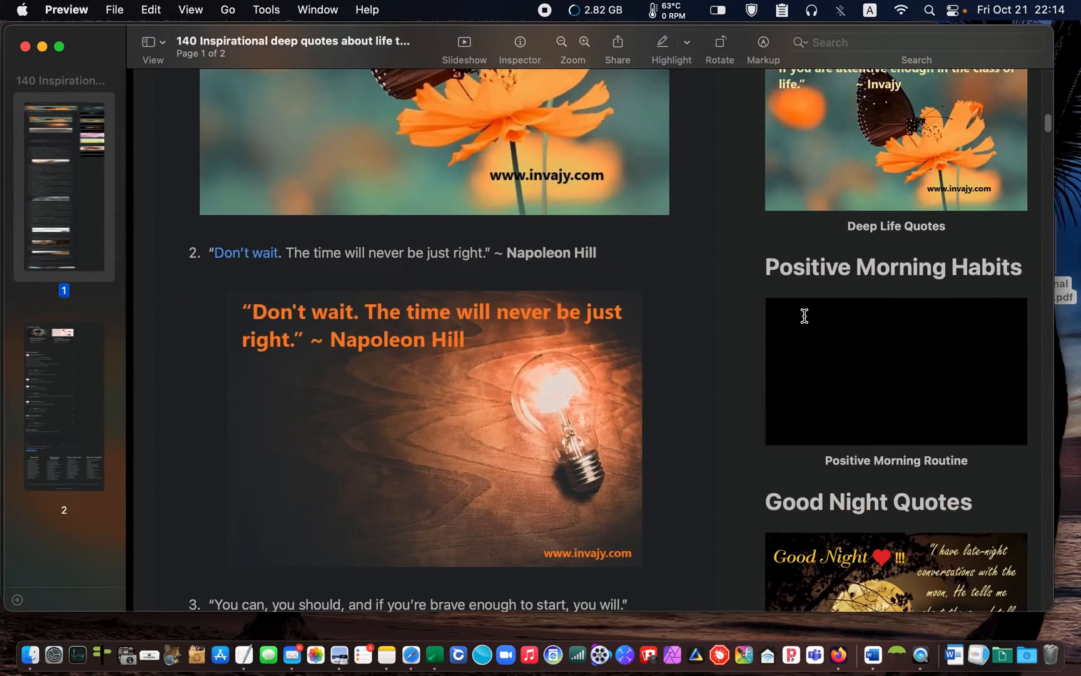
scroll(up, 3)
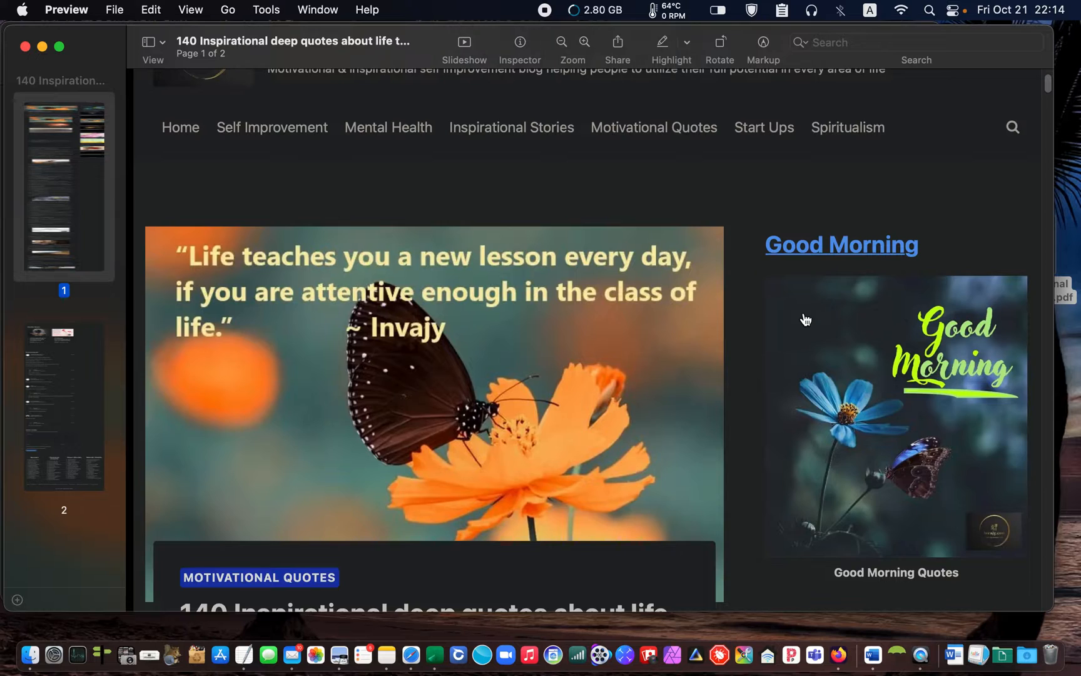
scroll(up, 3)
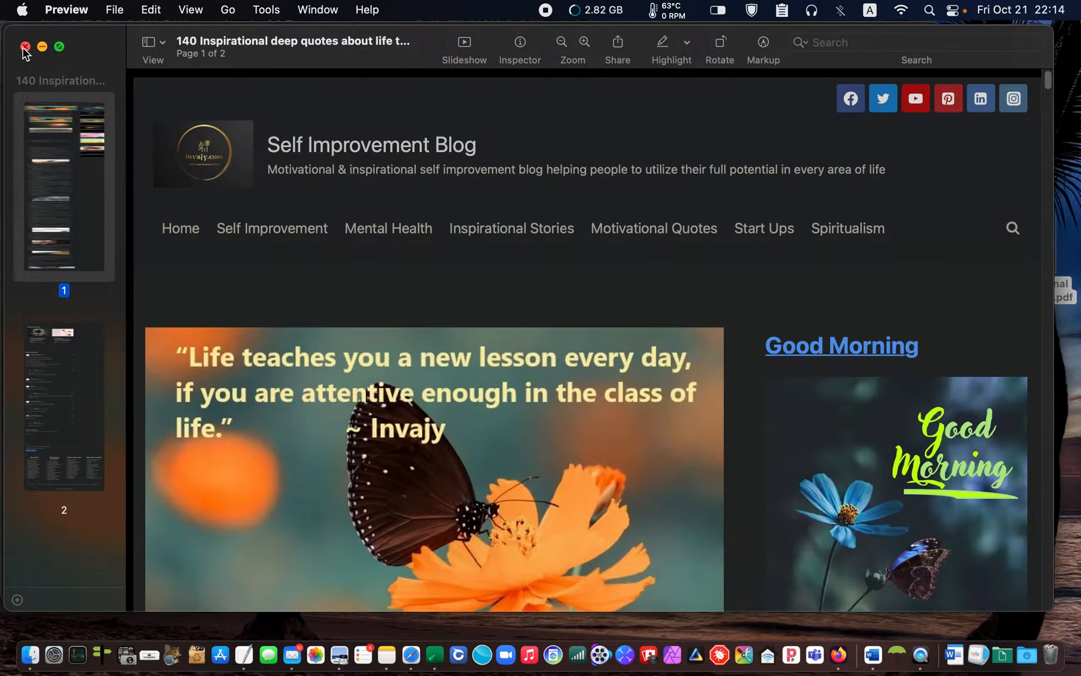
click(25, 46)
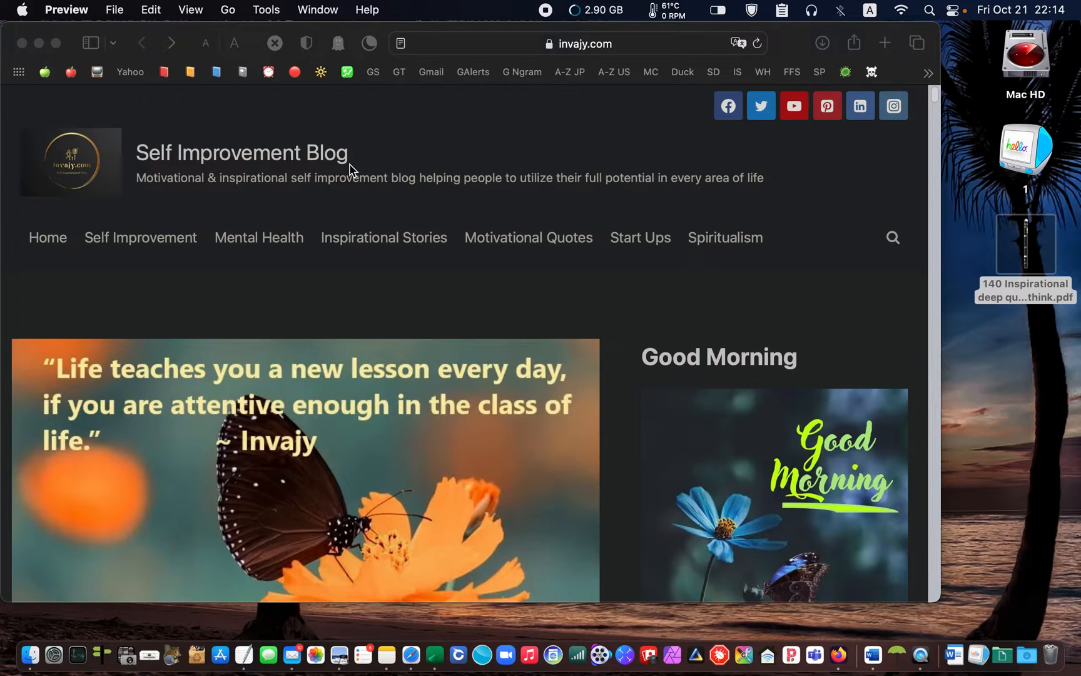
mouse_move(434, 88)
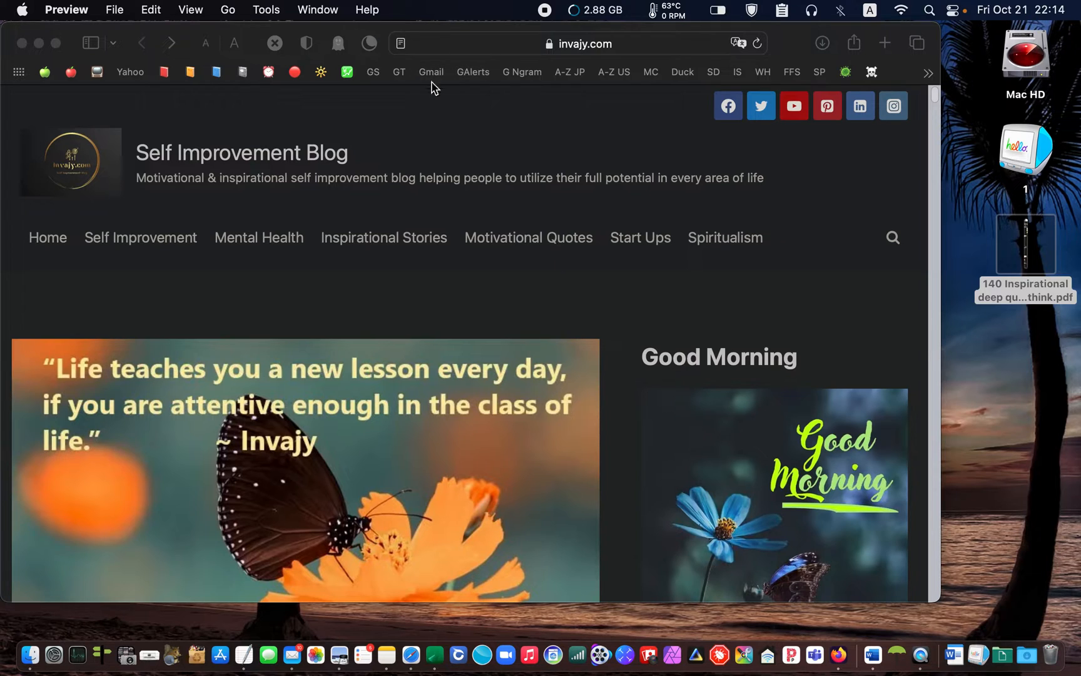
Step: Switch the deep-quotes article to Safari Reader View and read through the numbered quotes and back to the title
click(400, 43)
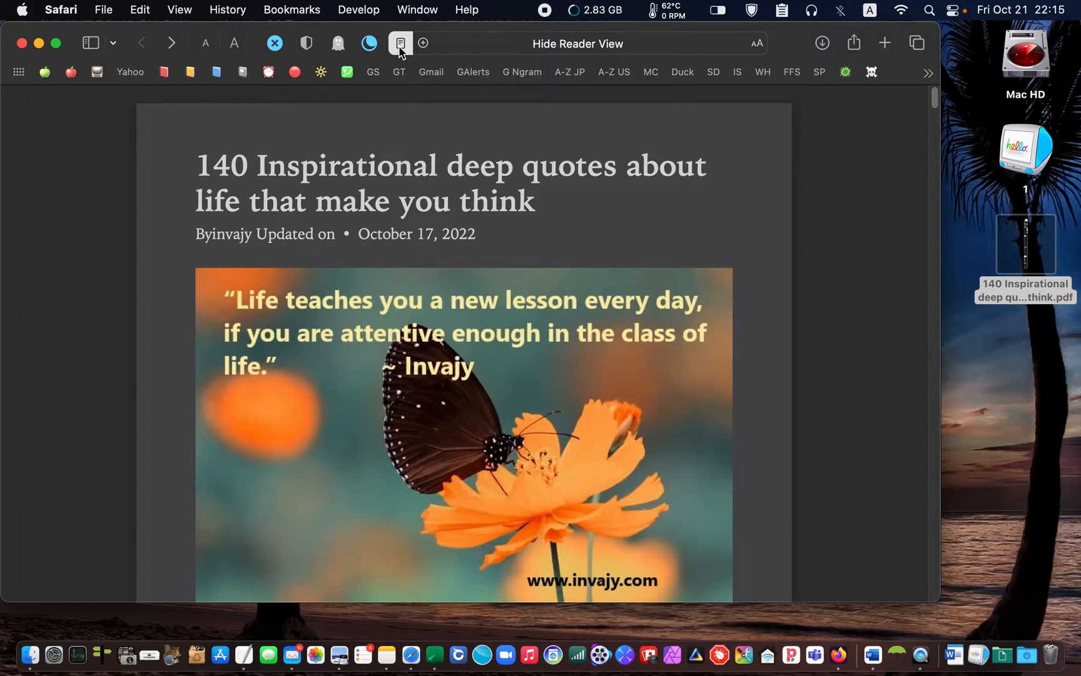
click(400, 43)
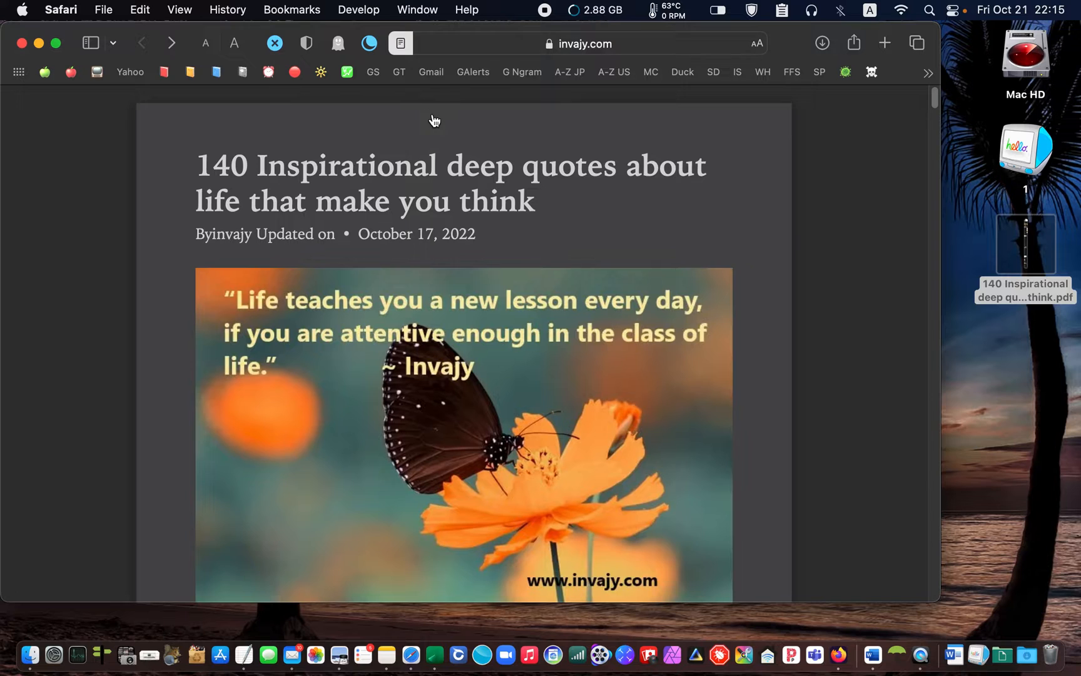
scroll(down, 3)
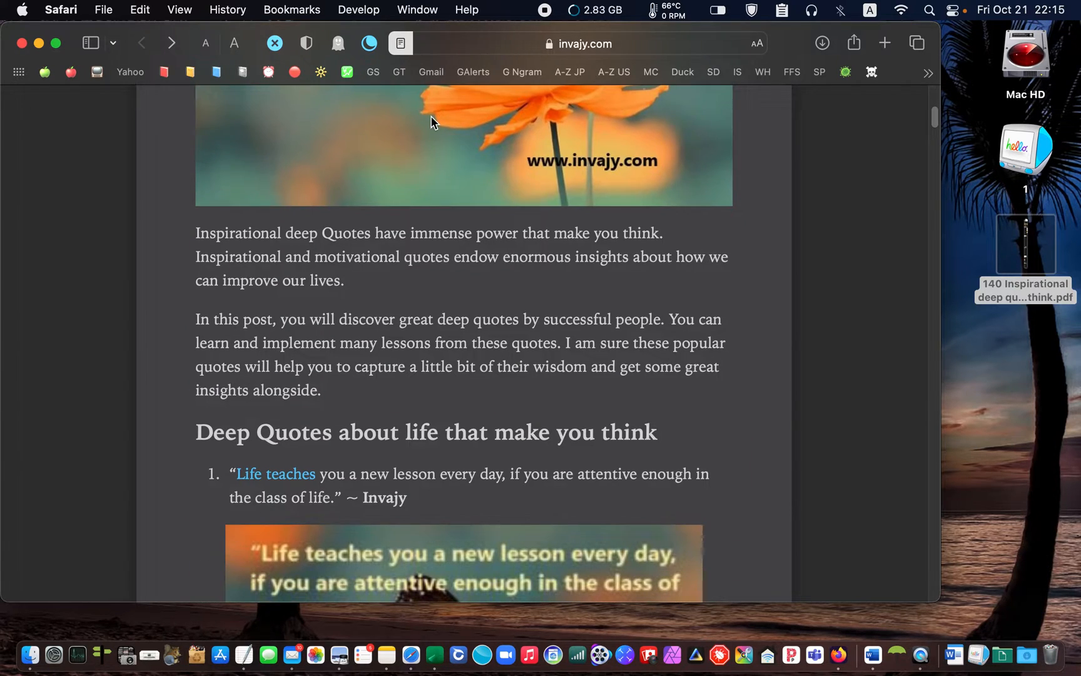
scroll(down, 3)
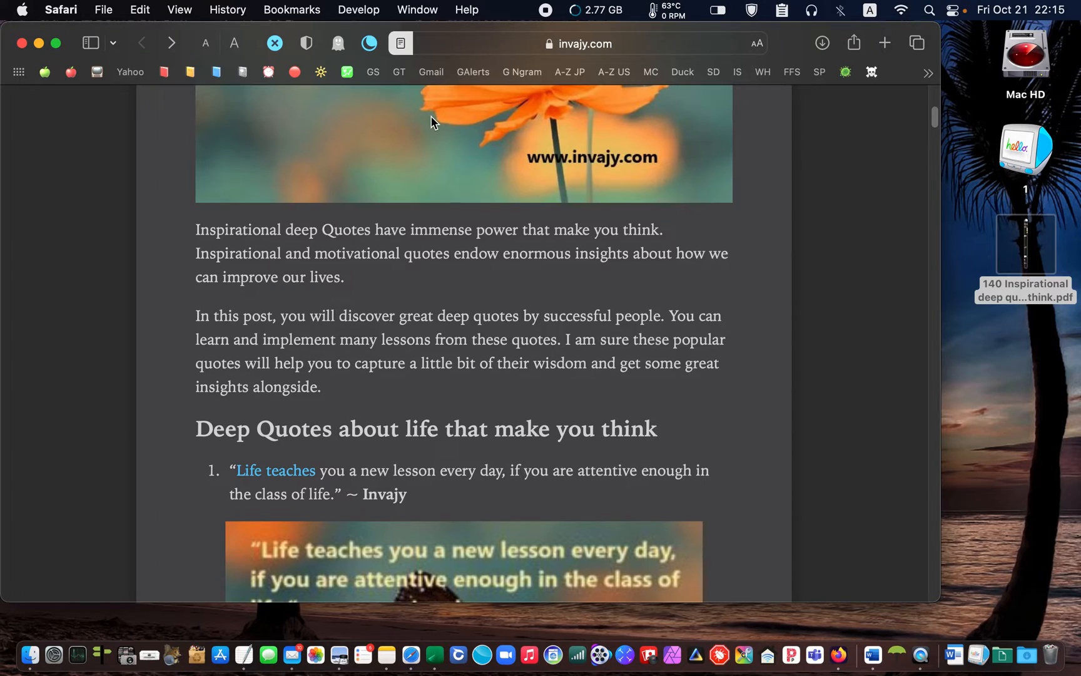
scroll(up, 3)
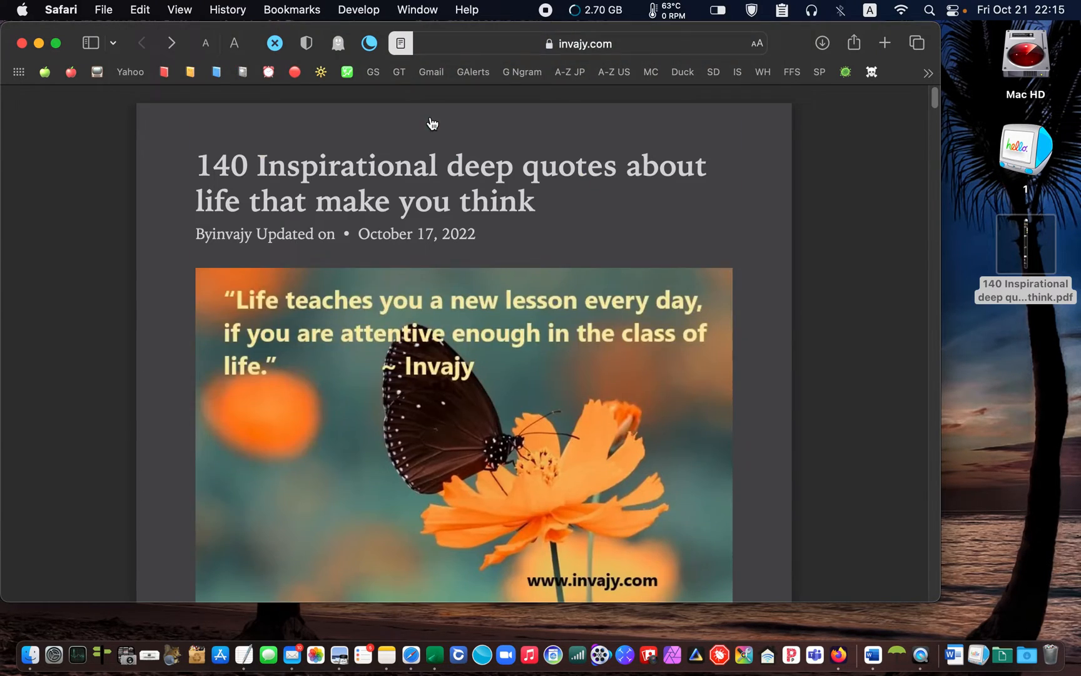
scroll(down, 3)
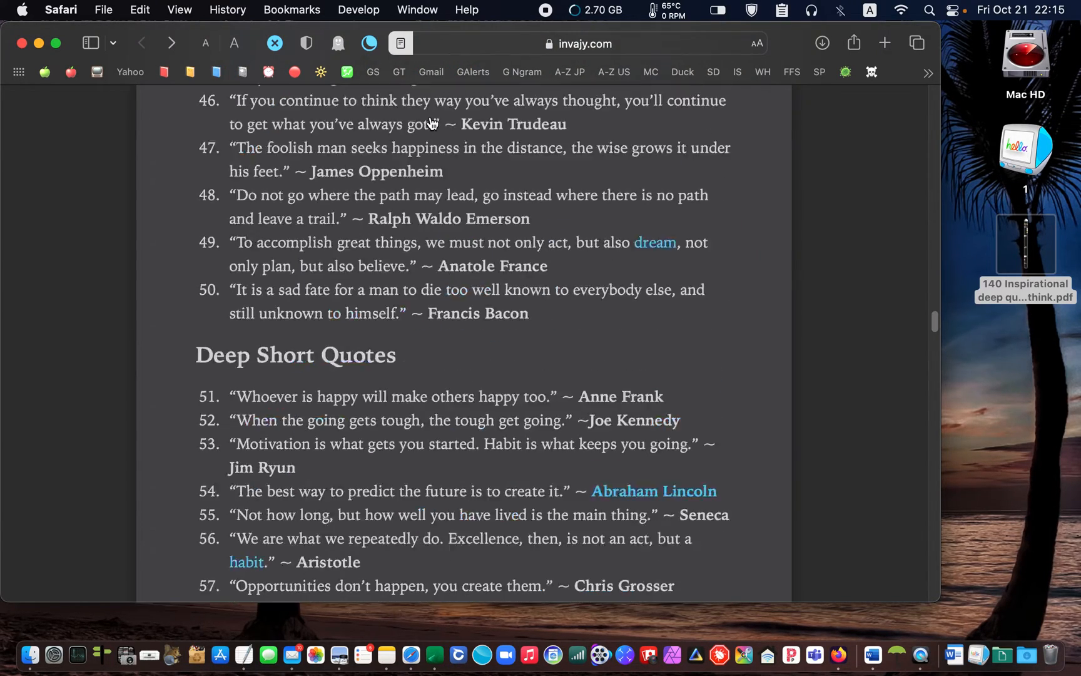
scroll(up, 3)
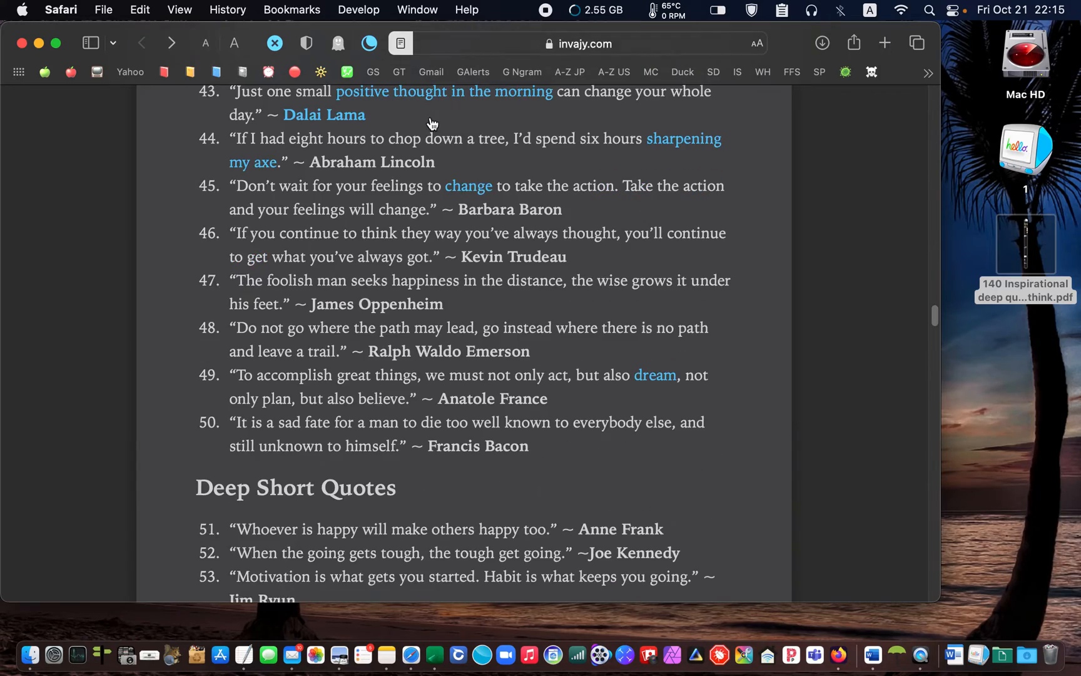
scroll(up, 3)
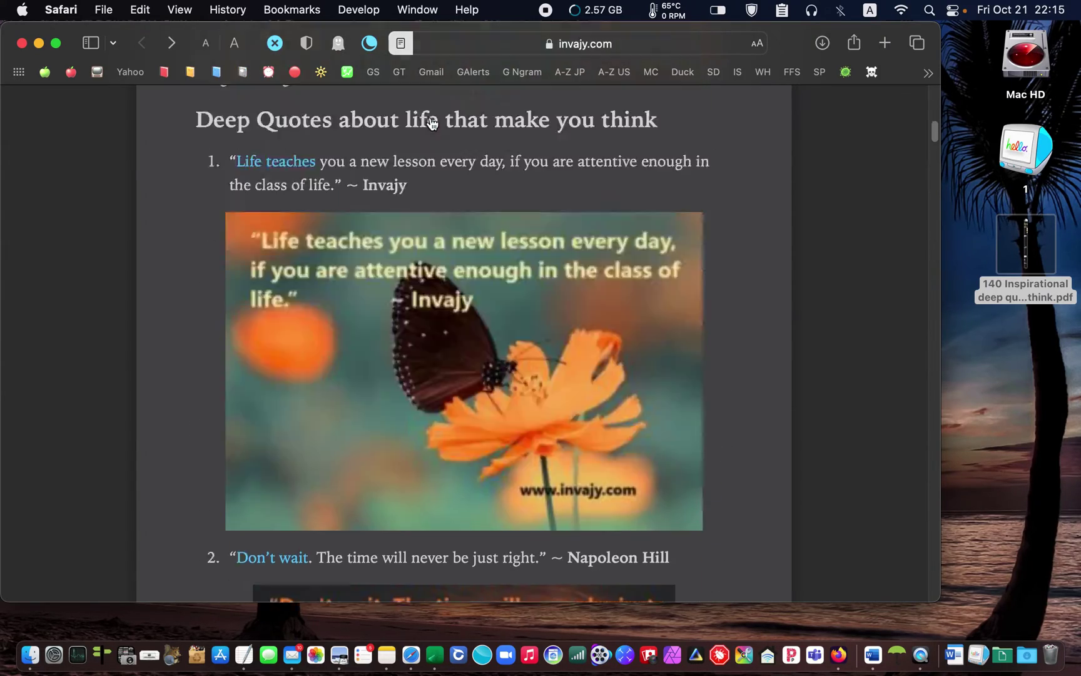
scroll(up, 3)
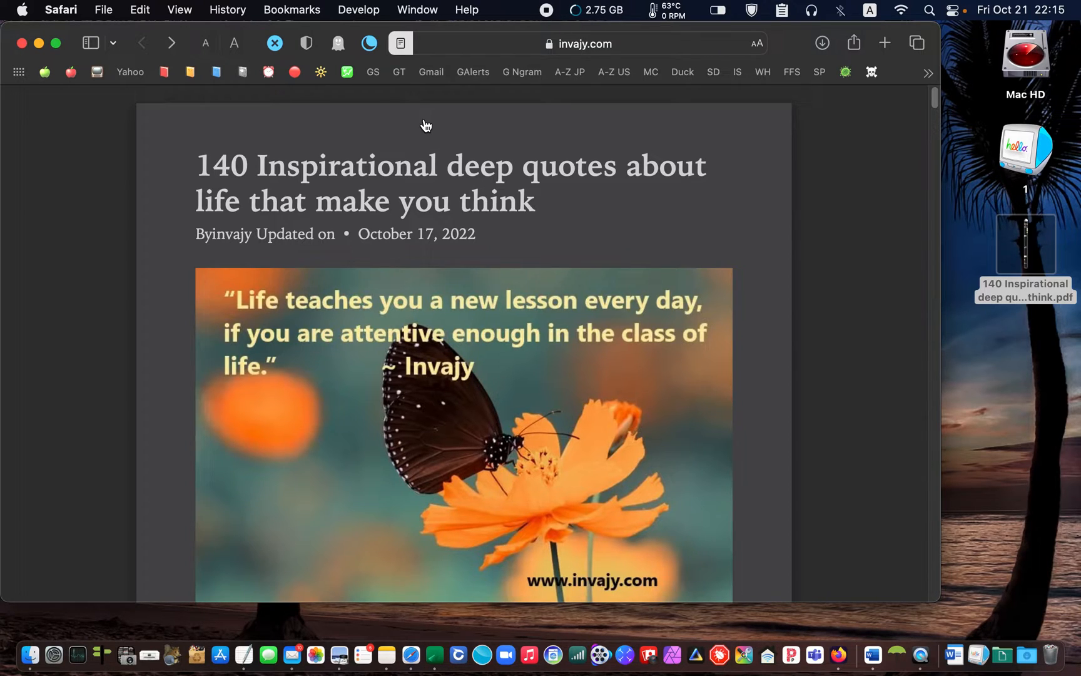
mouse_move(103, 17)
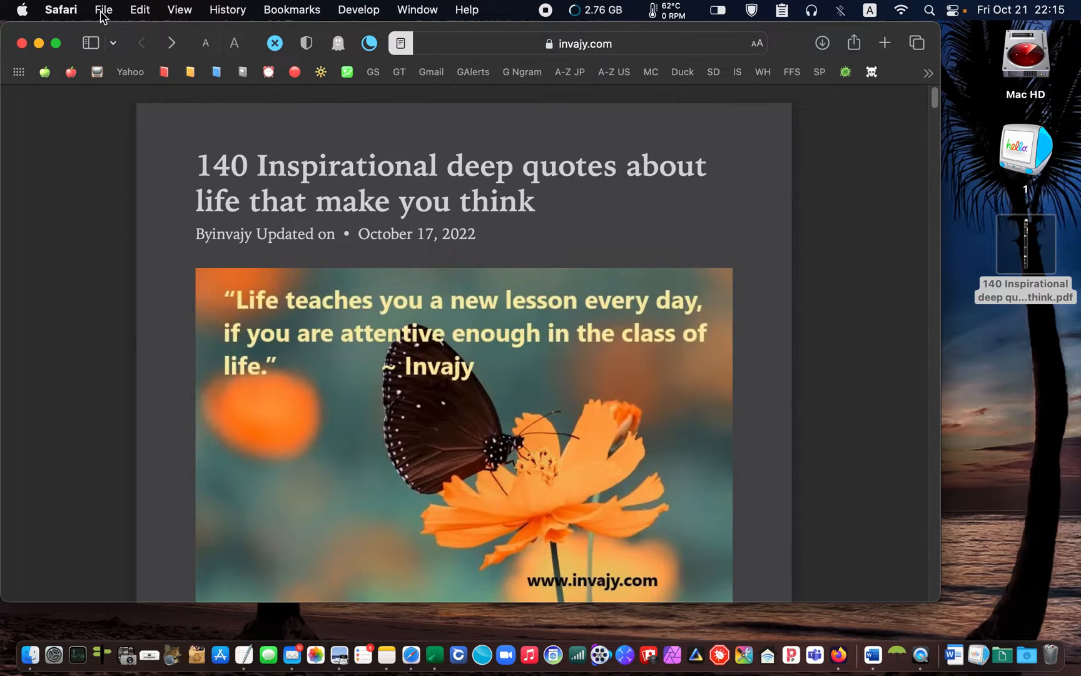
Step: Export the Reader View article from Safari as a PDF named '2' on the Desktop
click(103, 9)
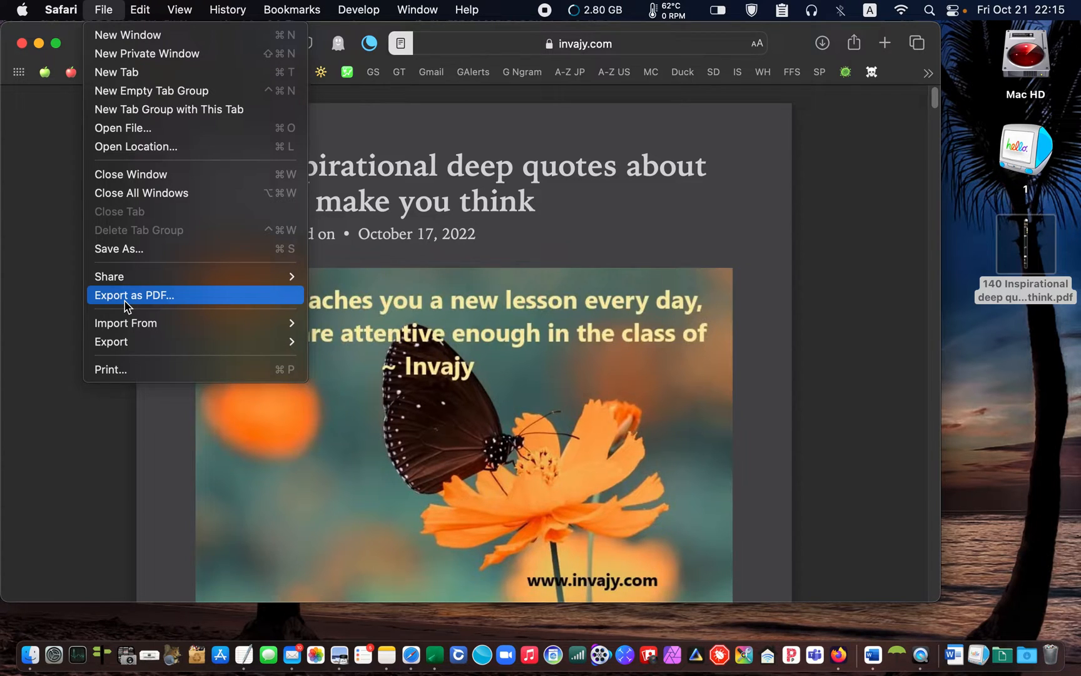
click(134, 296)
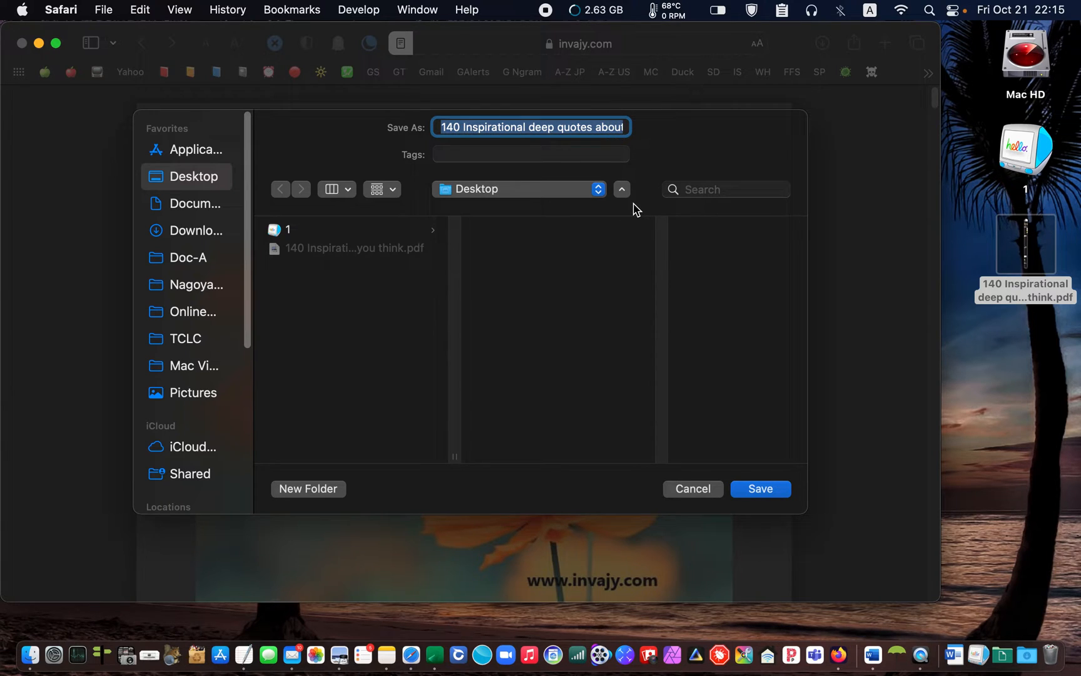
text(2)
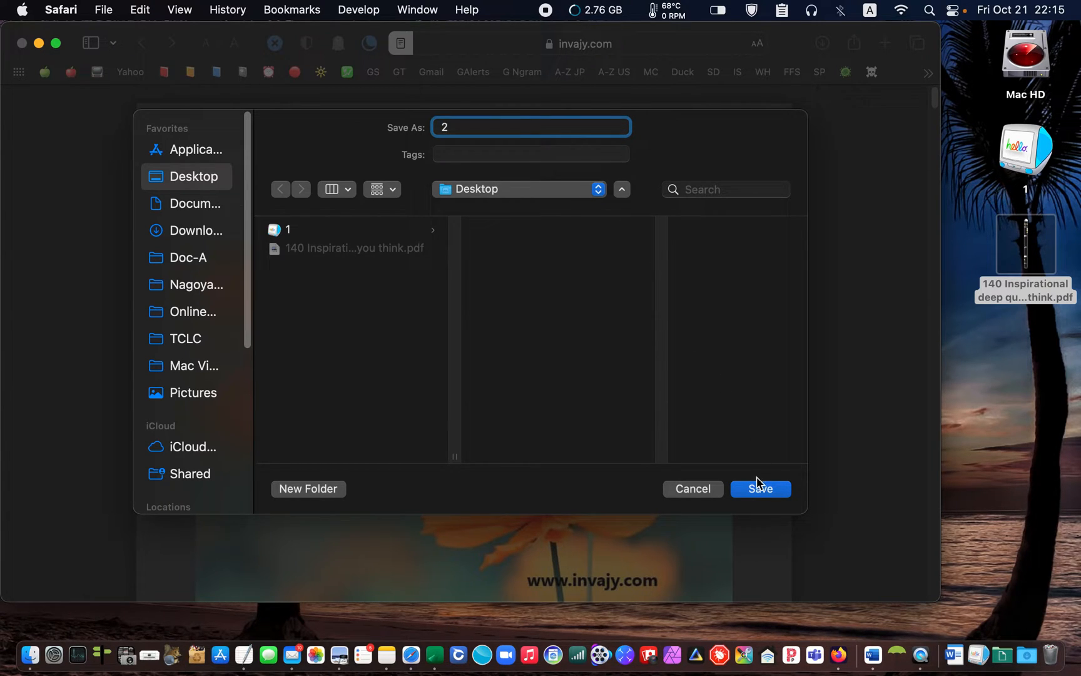
click(759, 489)
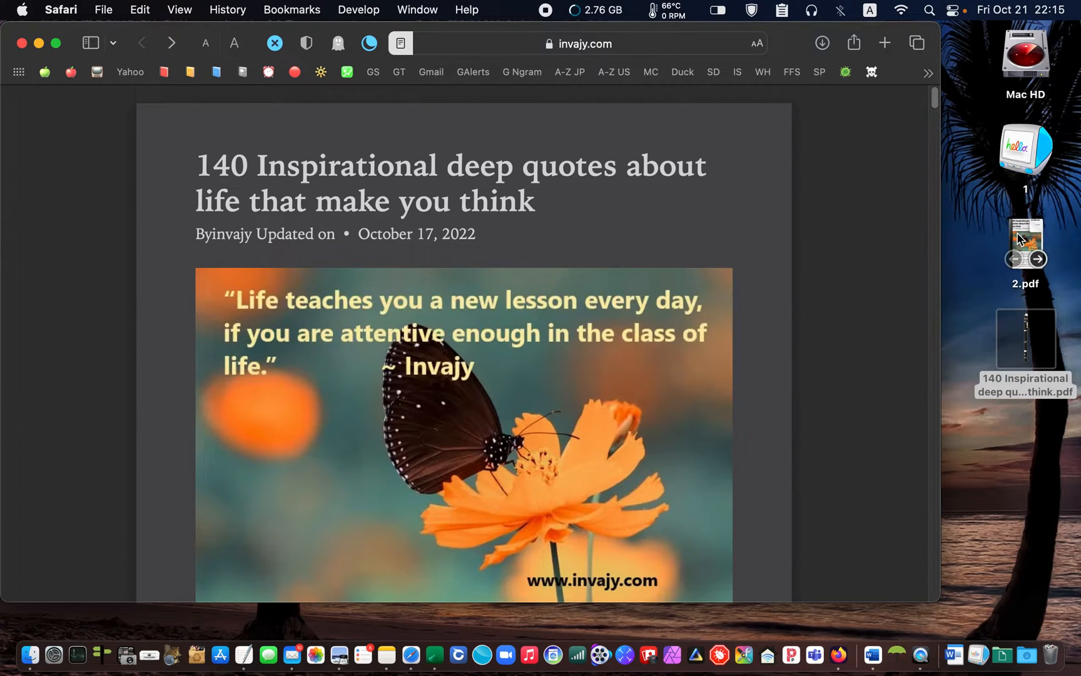
Step: Open 2.pdf from the desktop, page through its 20 pages in Preview, and close it
double_click(1027, 242)
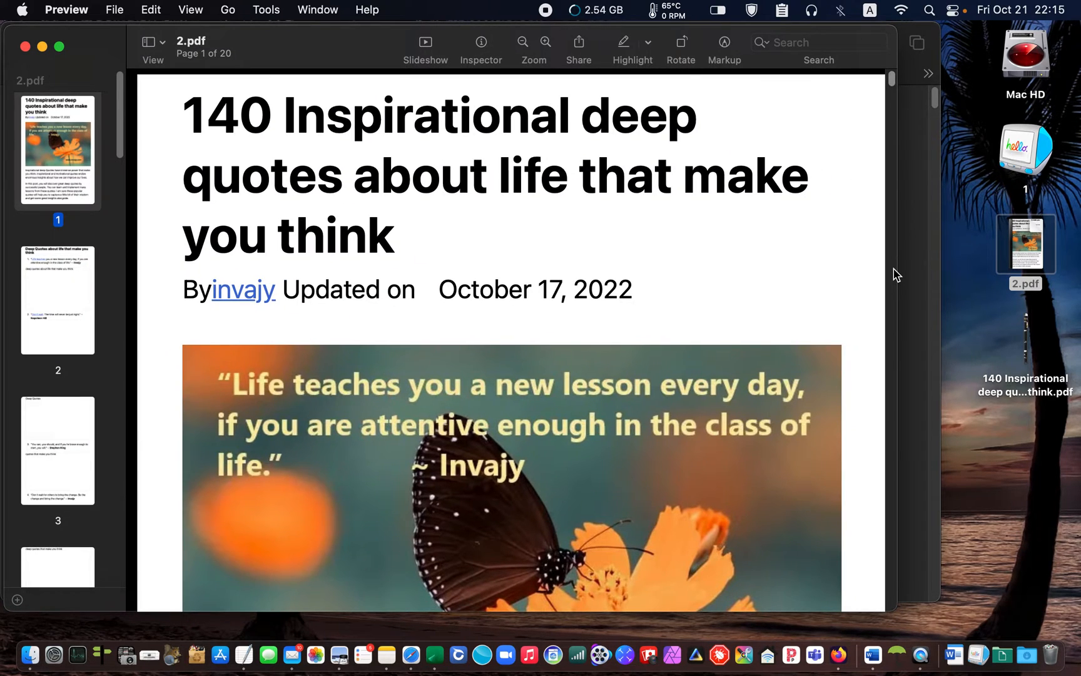
mouse_move(656, 374)
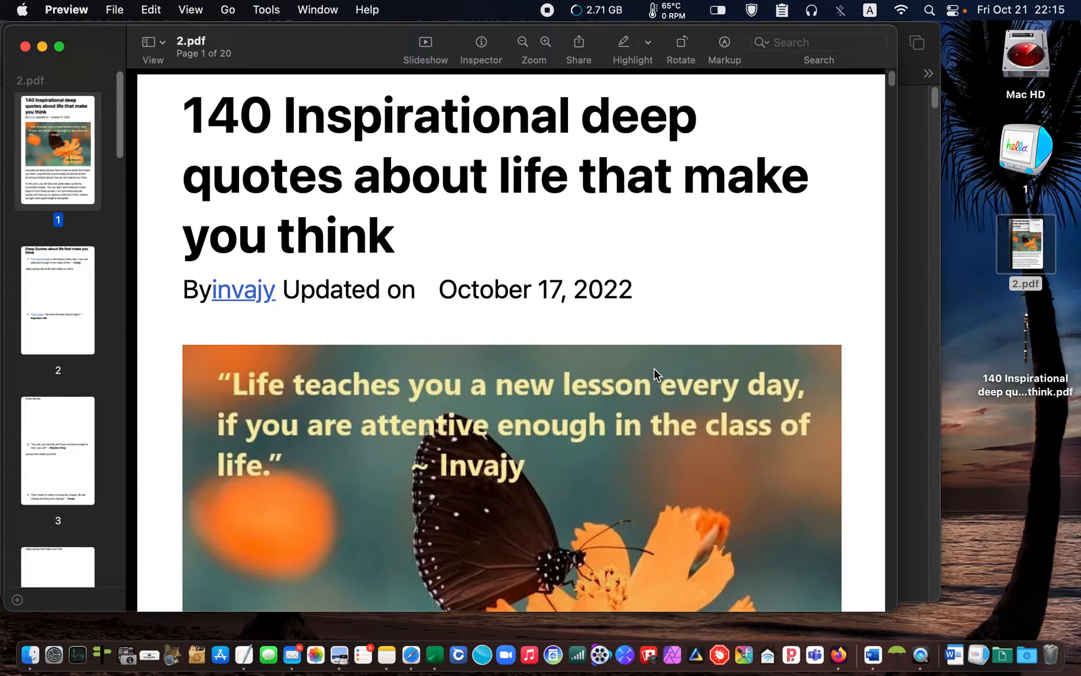
scroll(down, 3)
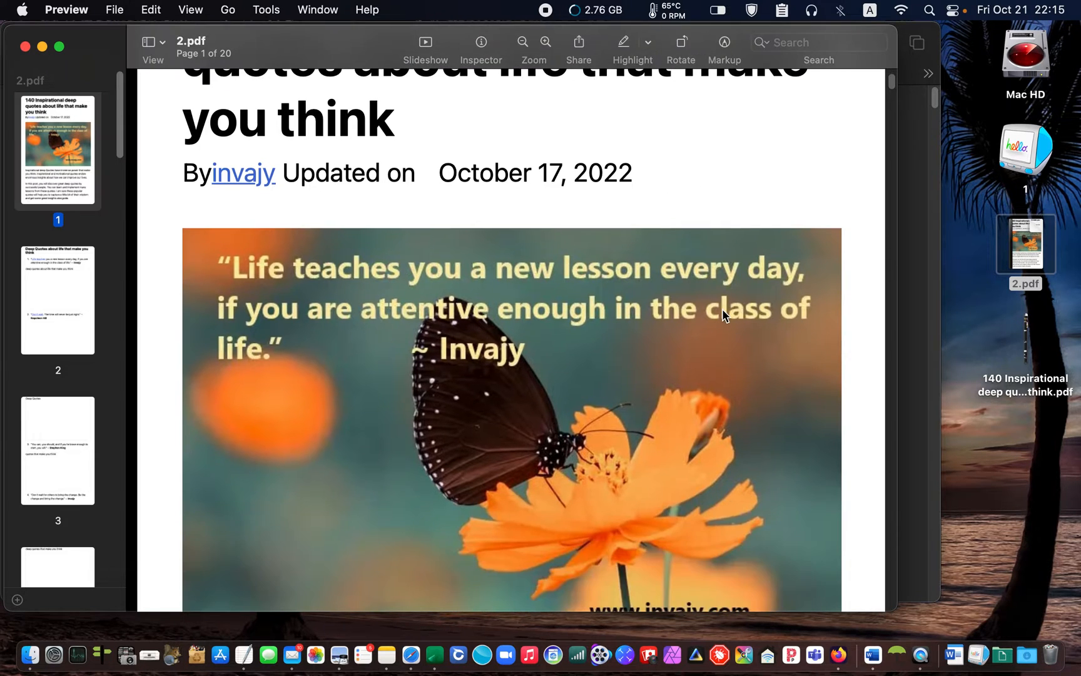
scroll(down, 3)
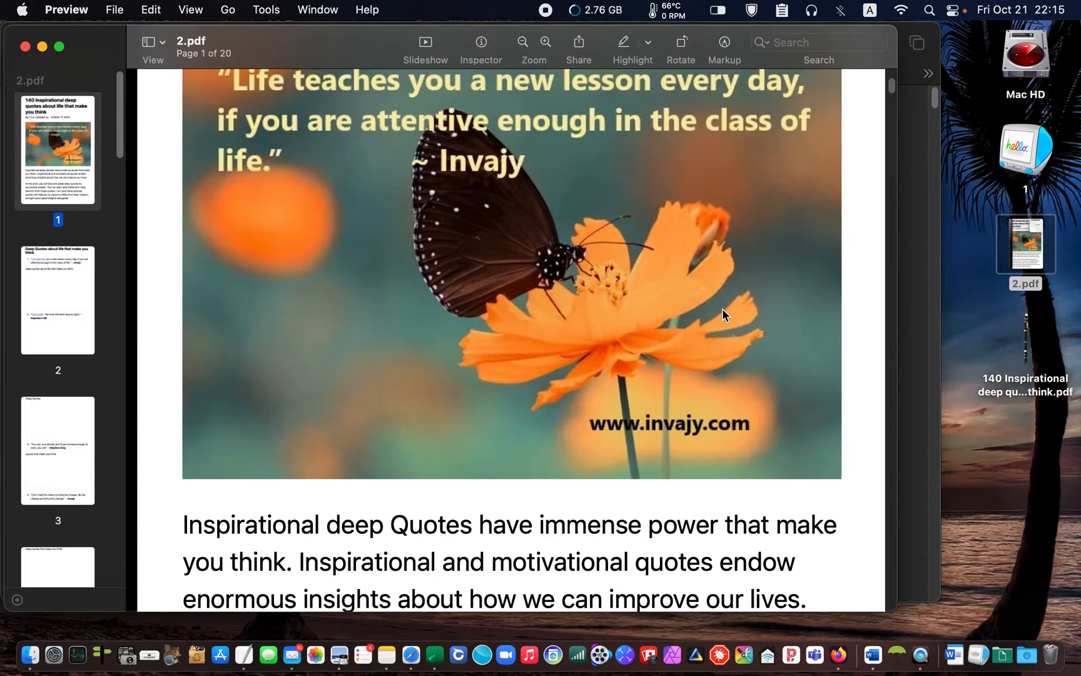
scroll(down, 3)
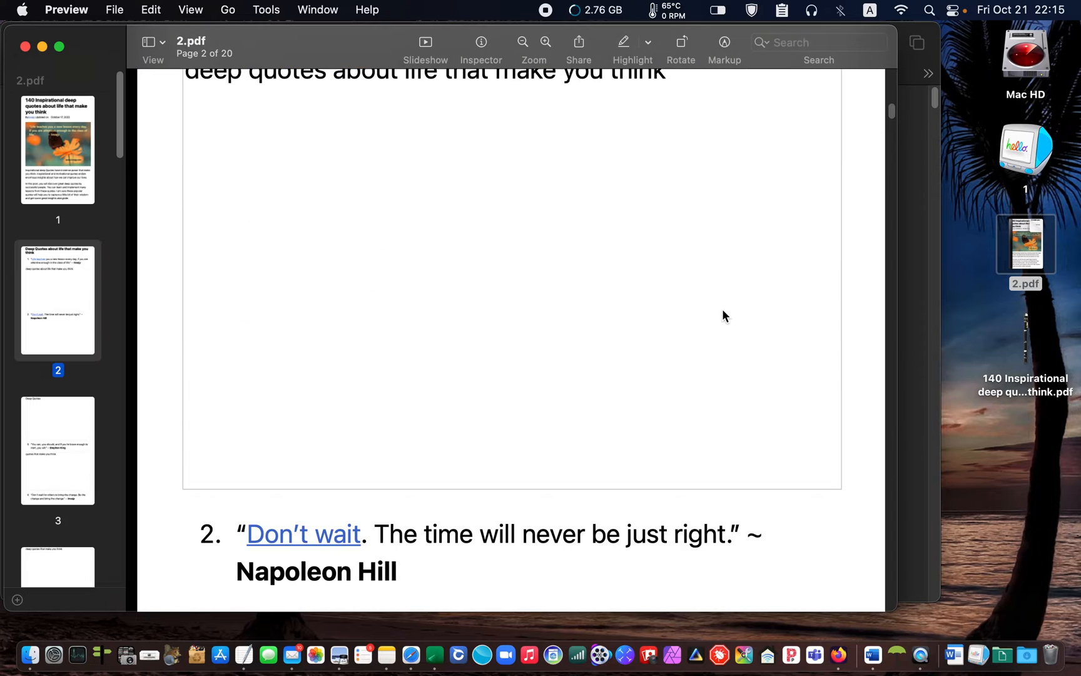
scroll(down, 3)
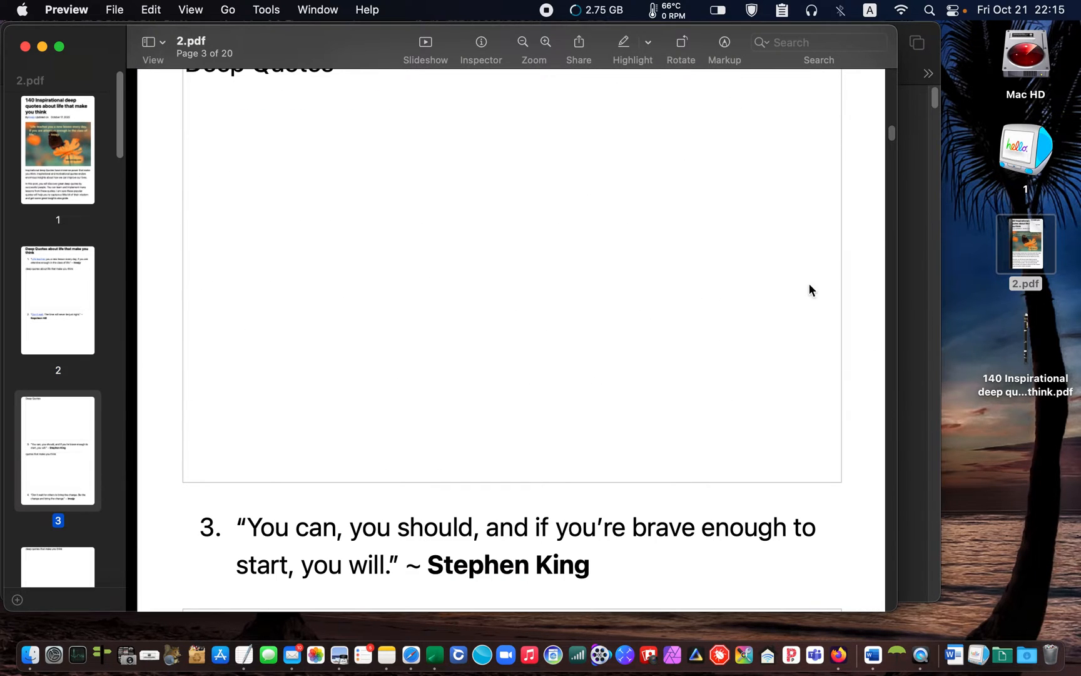
scroll(down, 3)
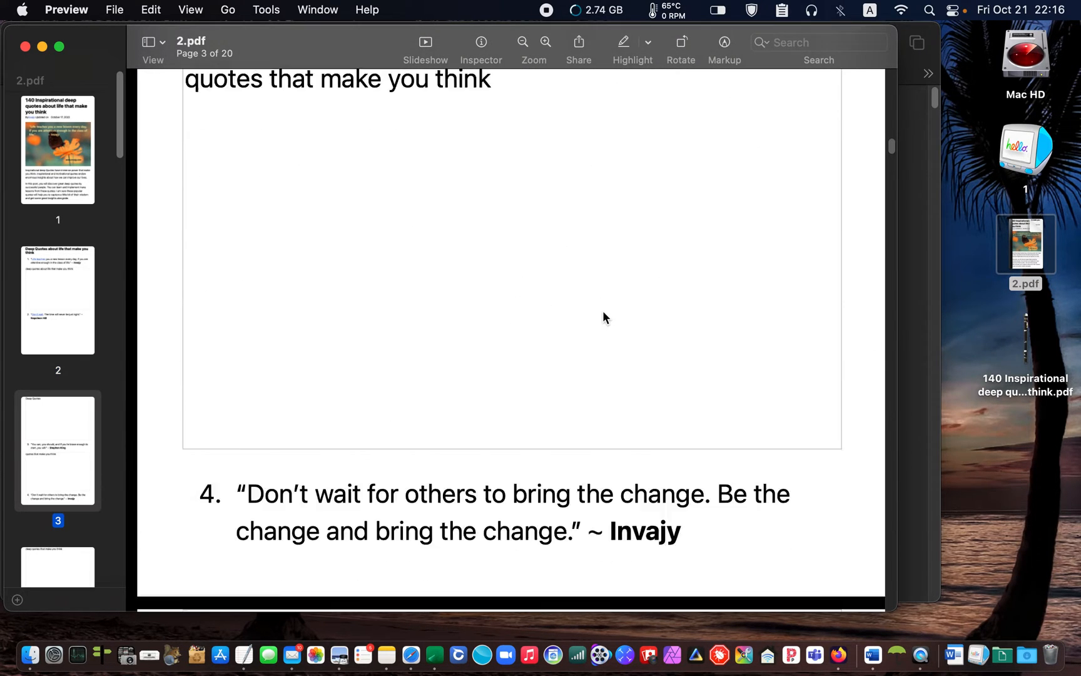
scroll(down, 3)
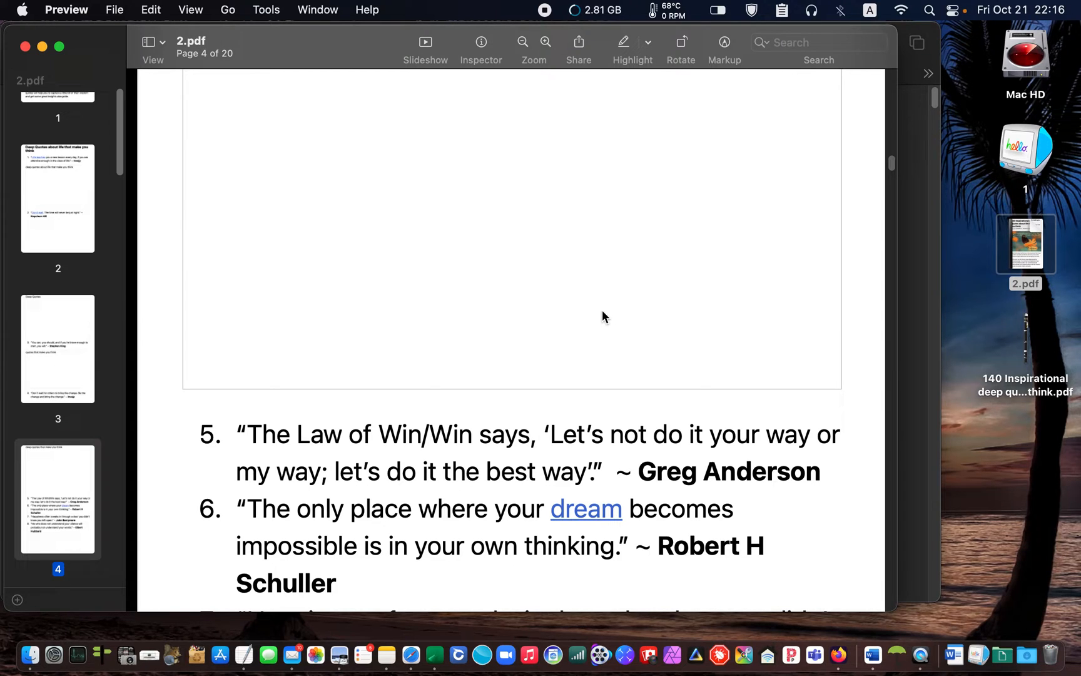
mouse_move(597, 318)
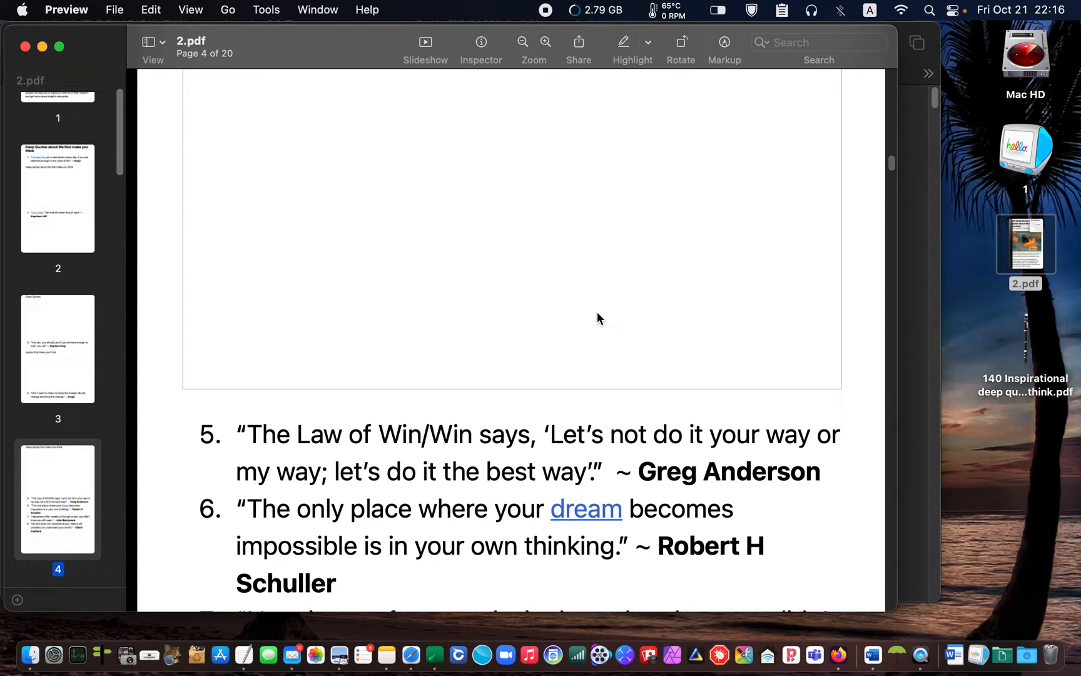
scroll(down, 3)
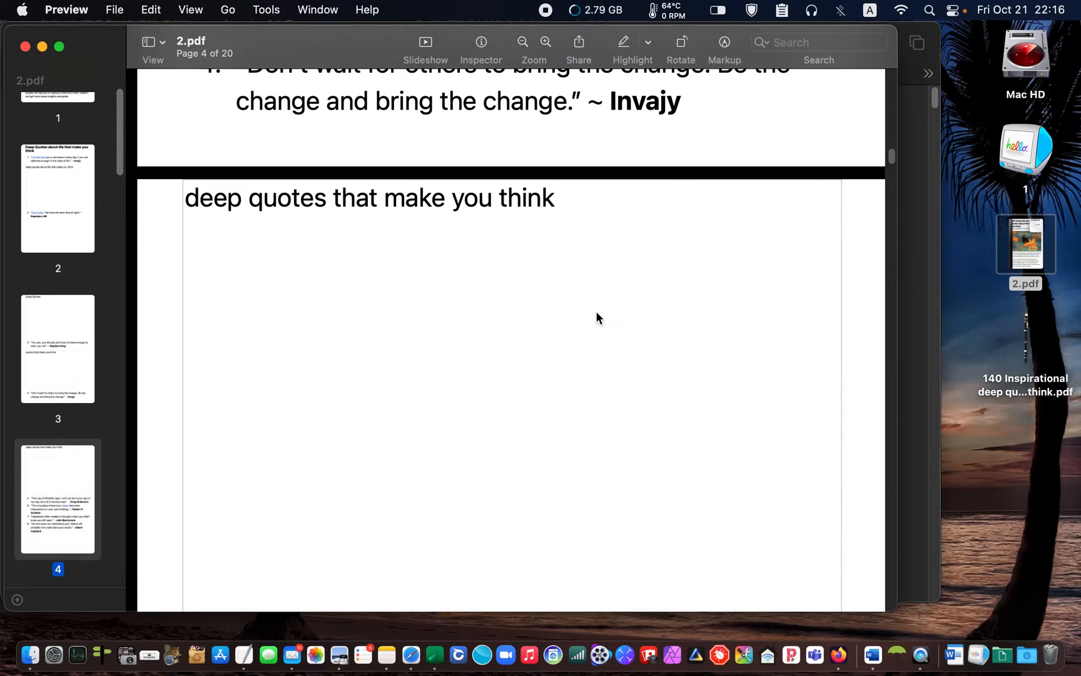
scroll(up, 3)
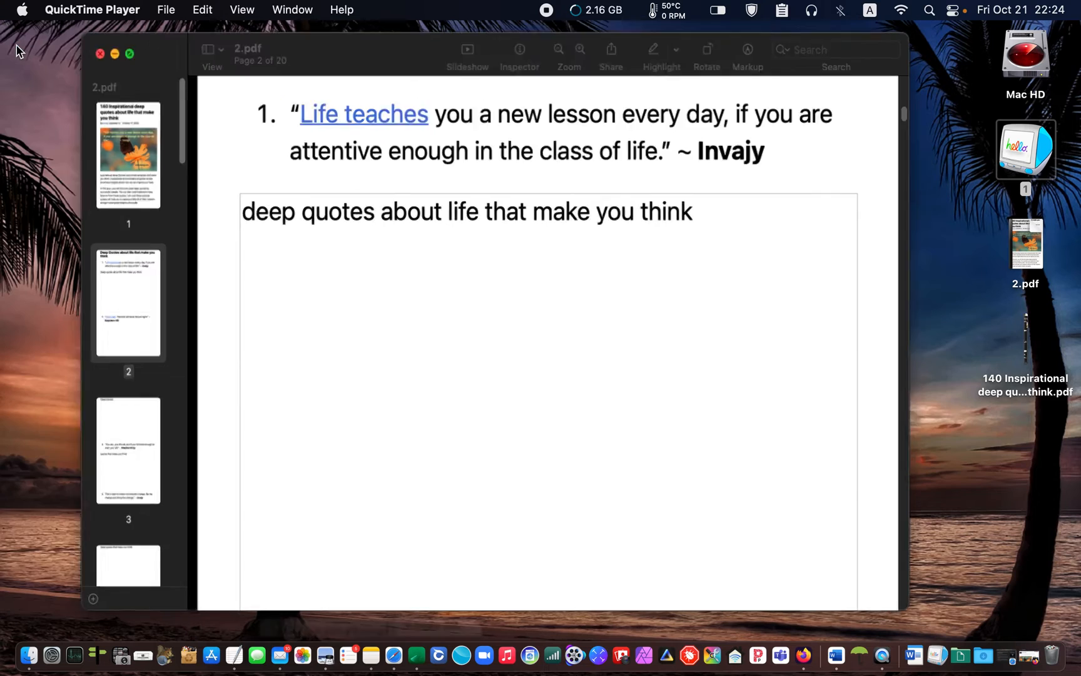
click(100, 54)
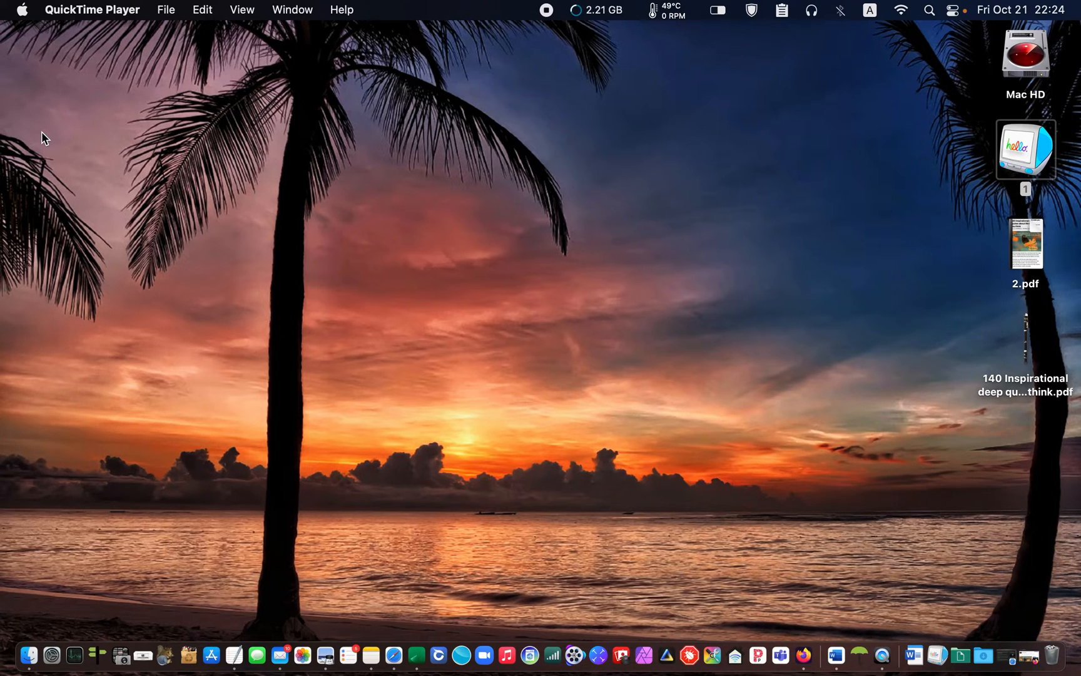
mouse_move(962, 625)
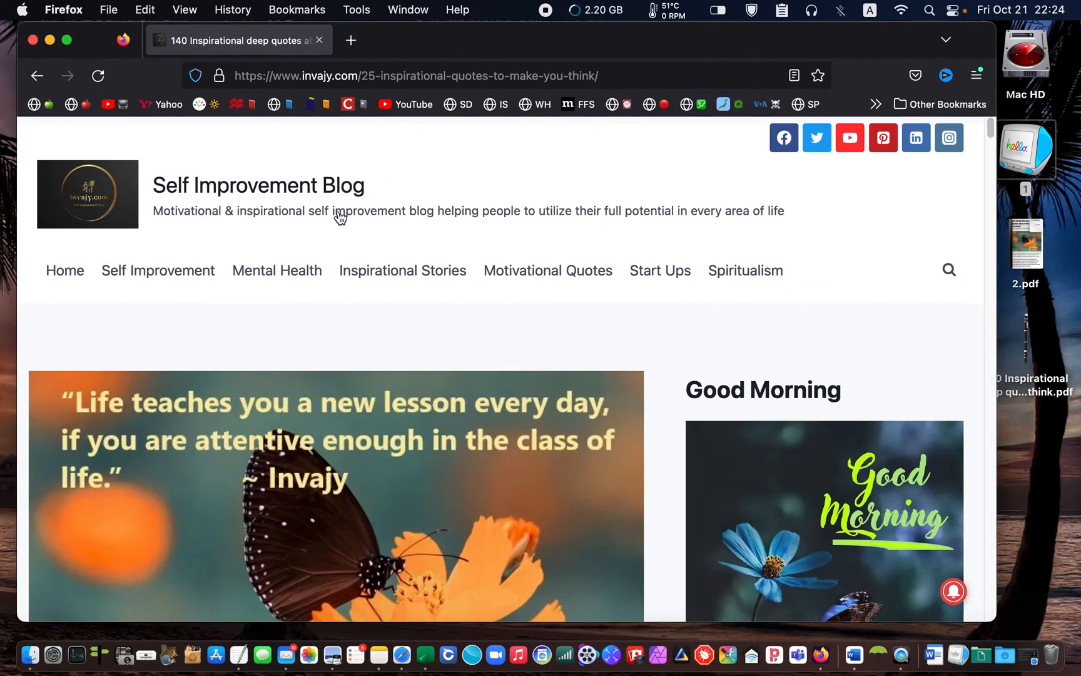
Step: Scroll through the invajy.com deep-quotes article in Firefox and back to the top
scroll(down, 3)
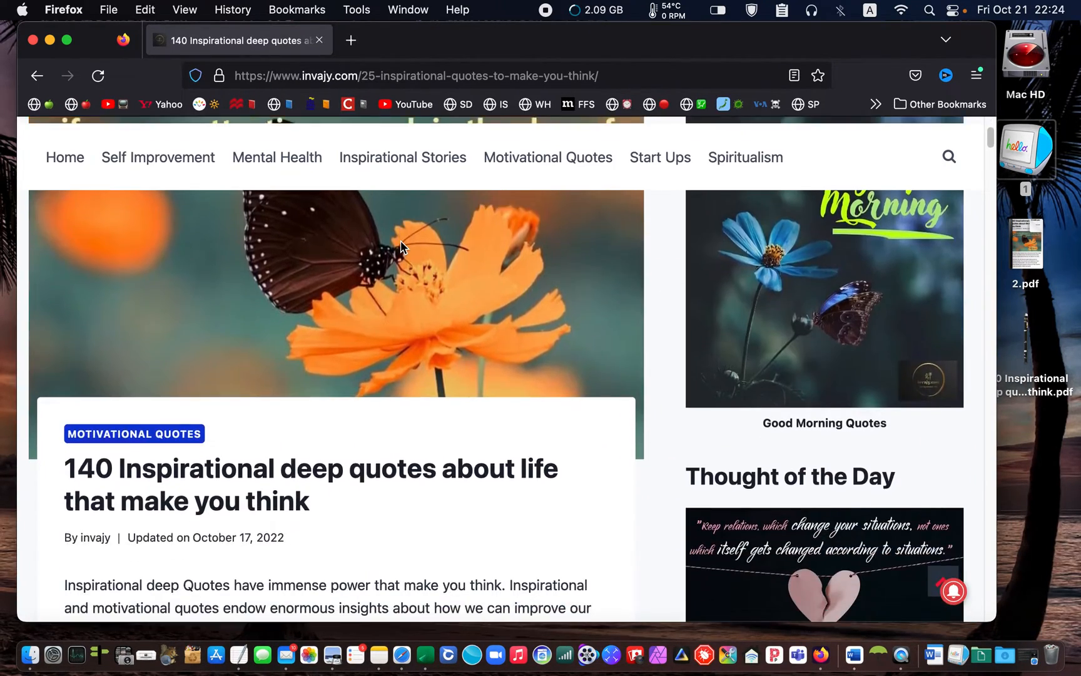
scroll(down, 3)
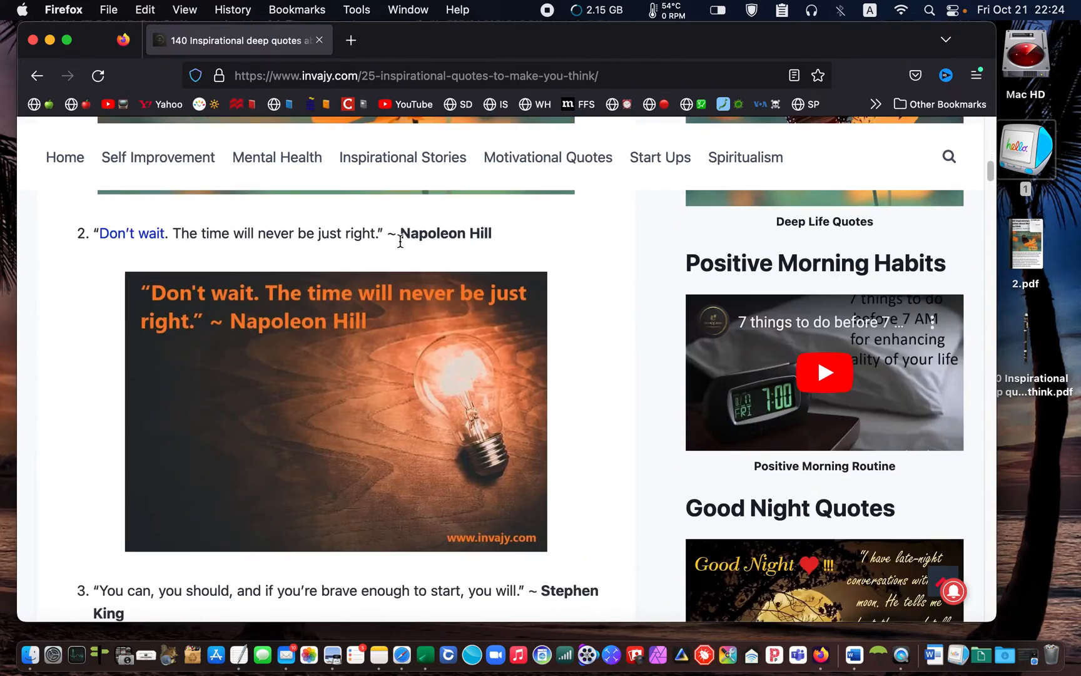
scroll(up, 3)
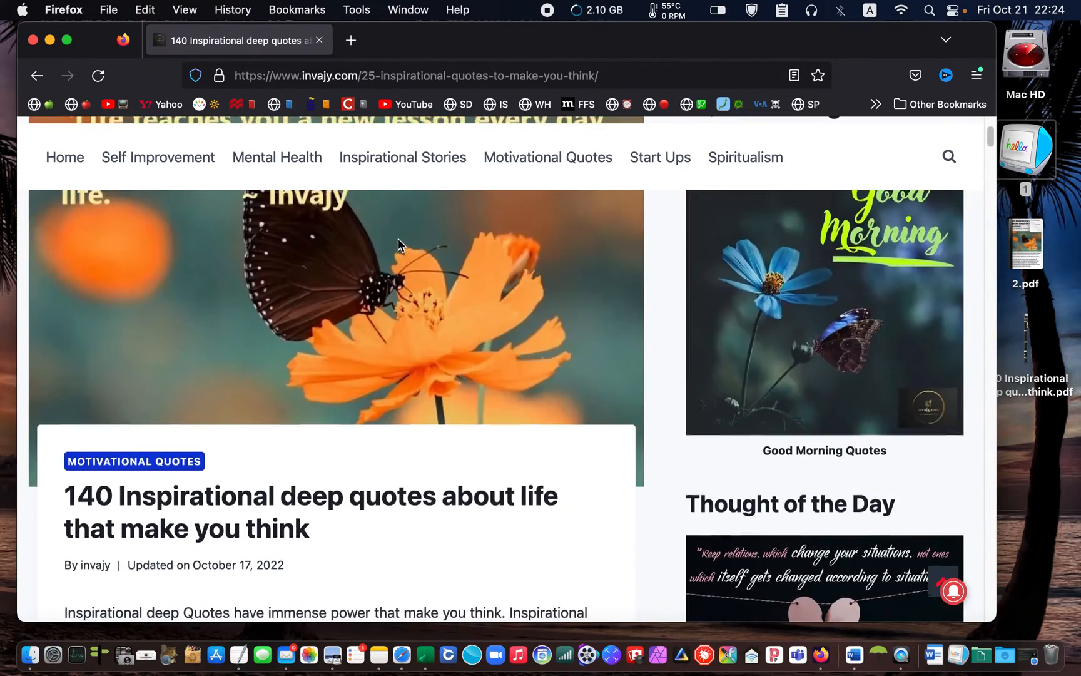
scroll(up, 3)
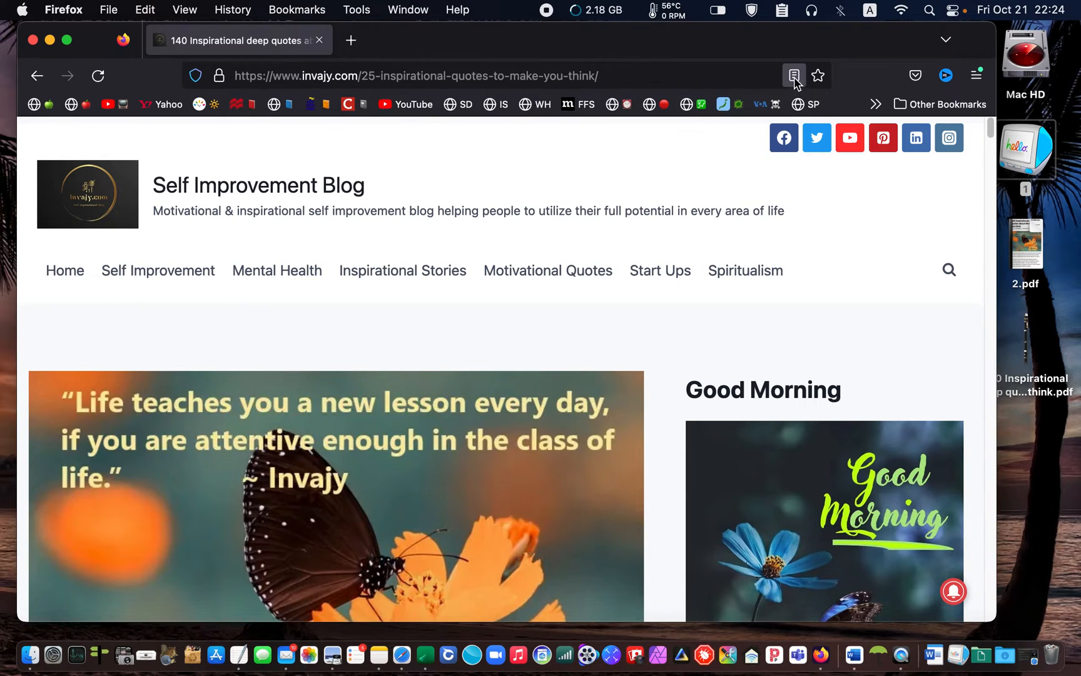
Step: Switch the article to Firefox Reader View, skim it, and bring up the print preview
click(794, 75)
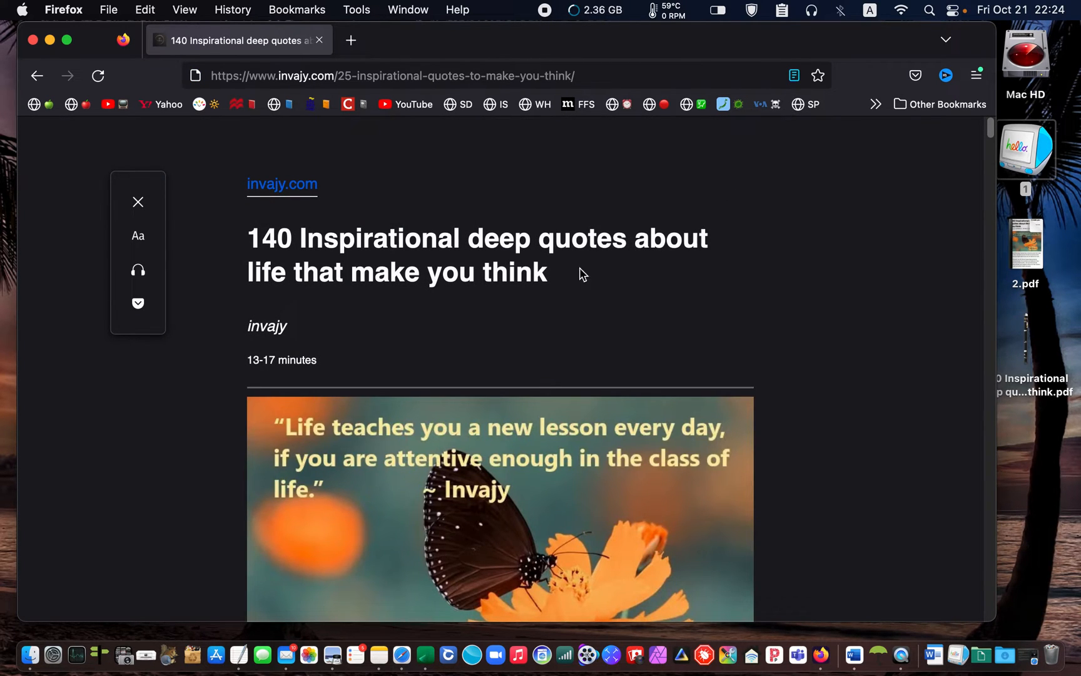
mouse_move(567, 278)
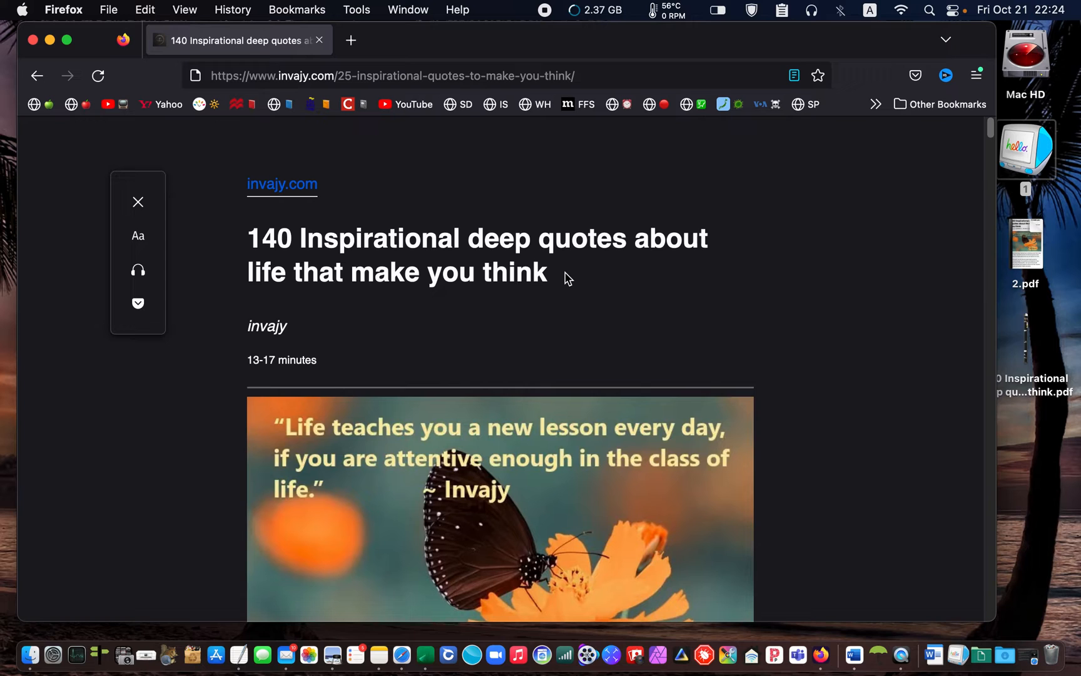
scroll(down, 3)
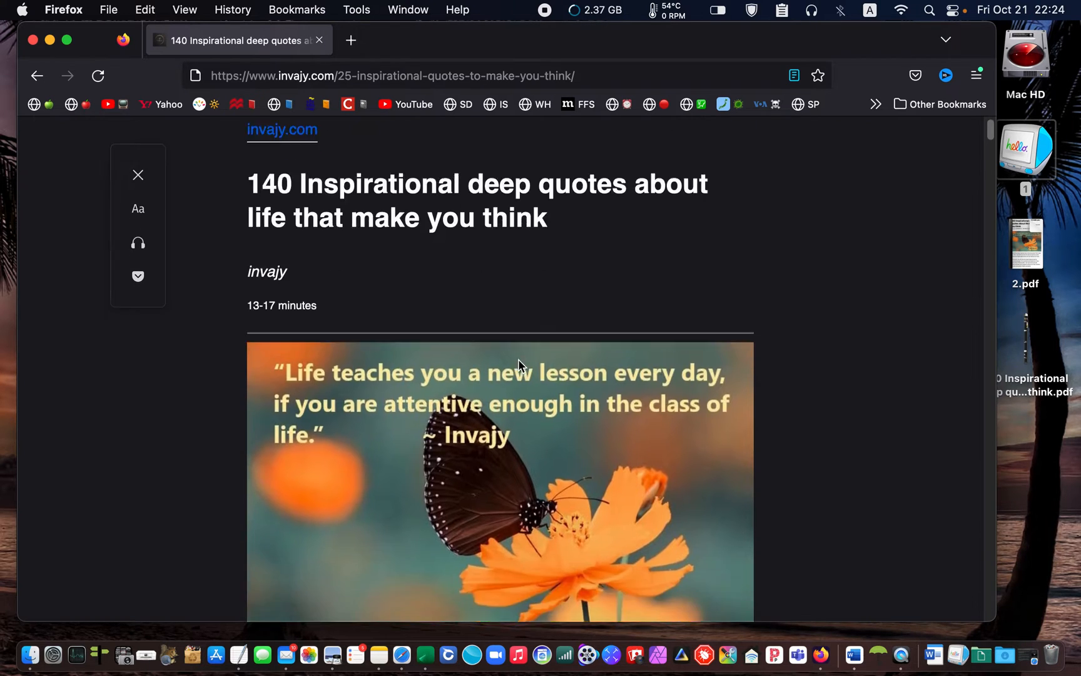
scroll(down, 3)
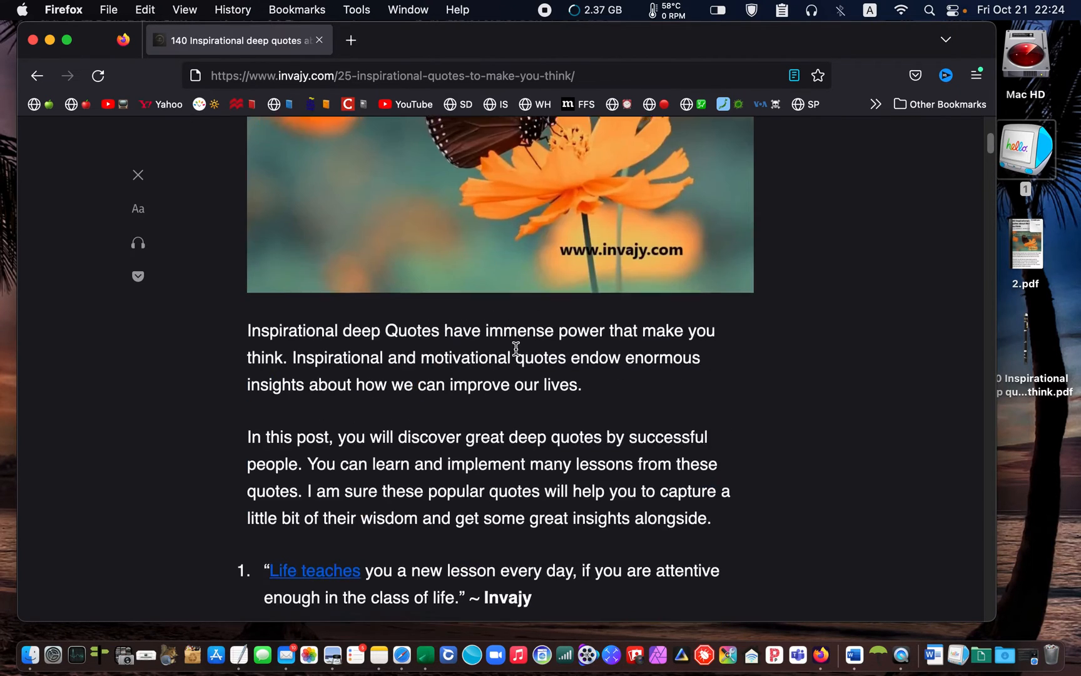
scroll(up, 3)
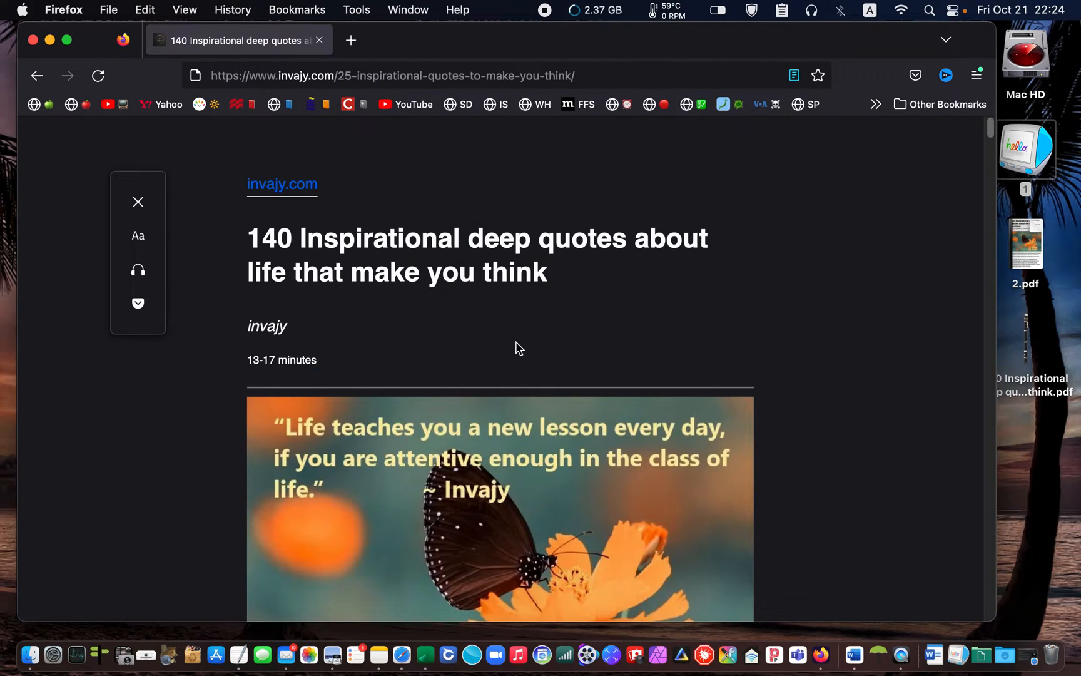
key(cmd+p)
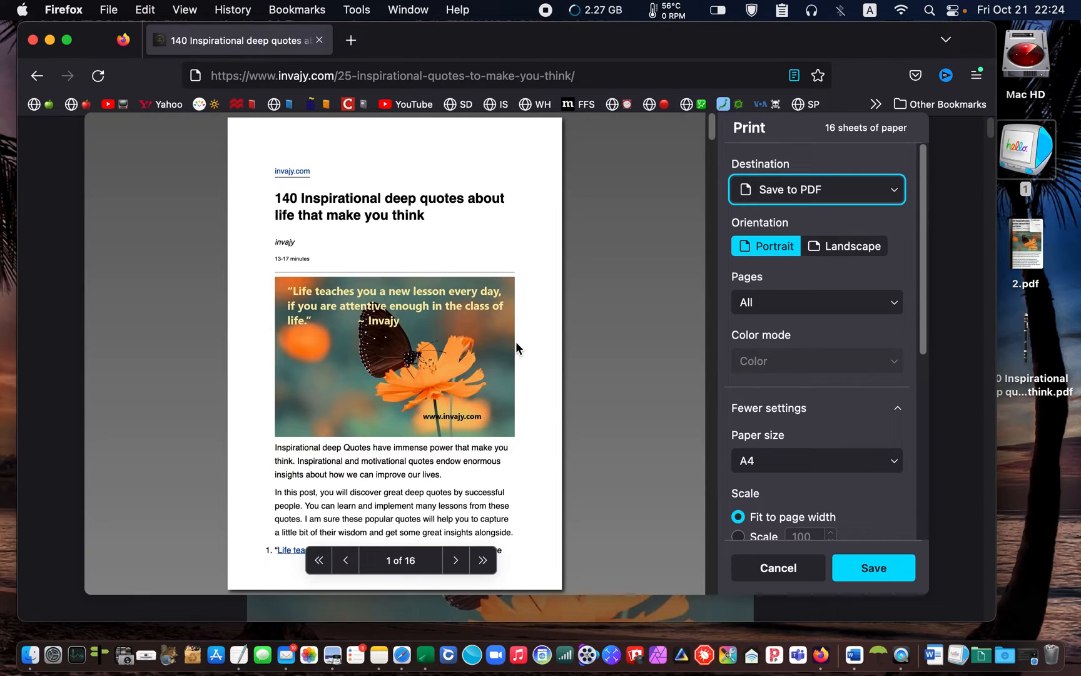
mouse_move(760, 271)
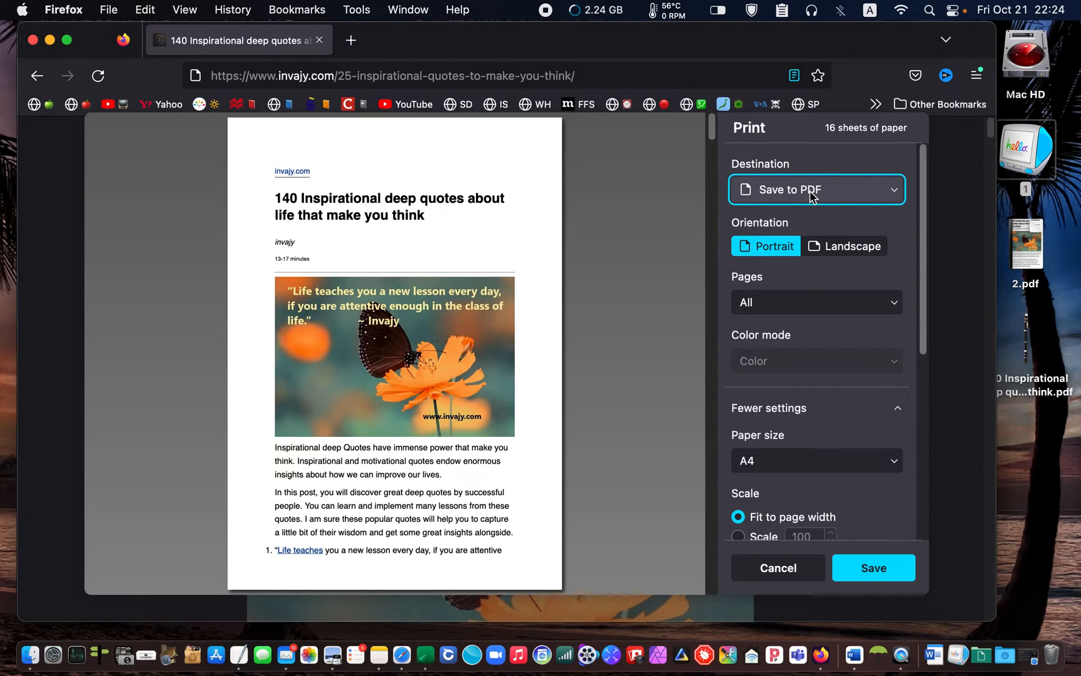
mouse_move(844, 211)
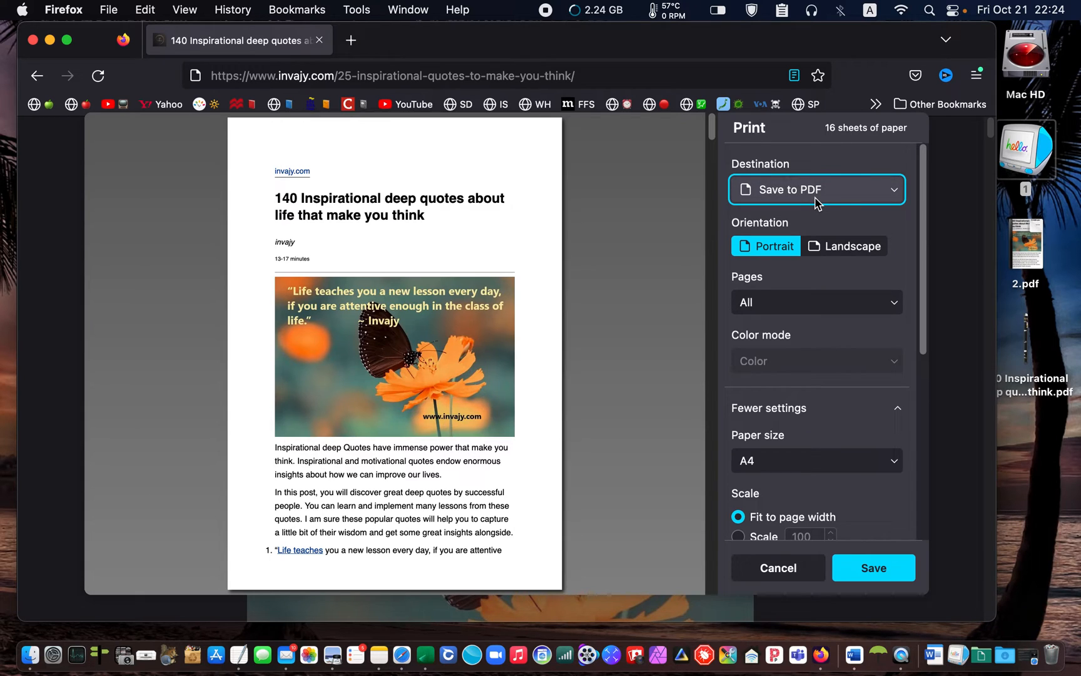
mouse_move(765, 245)
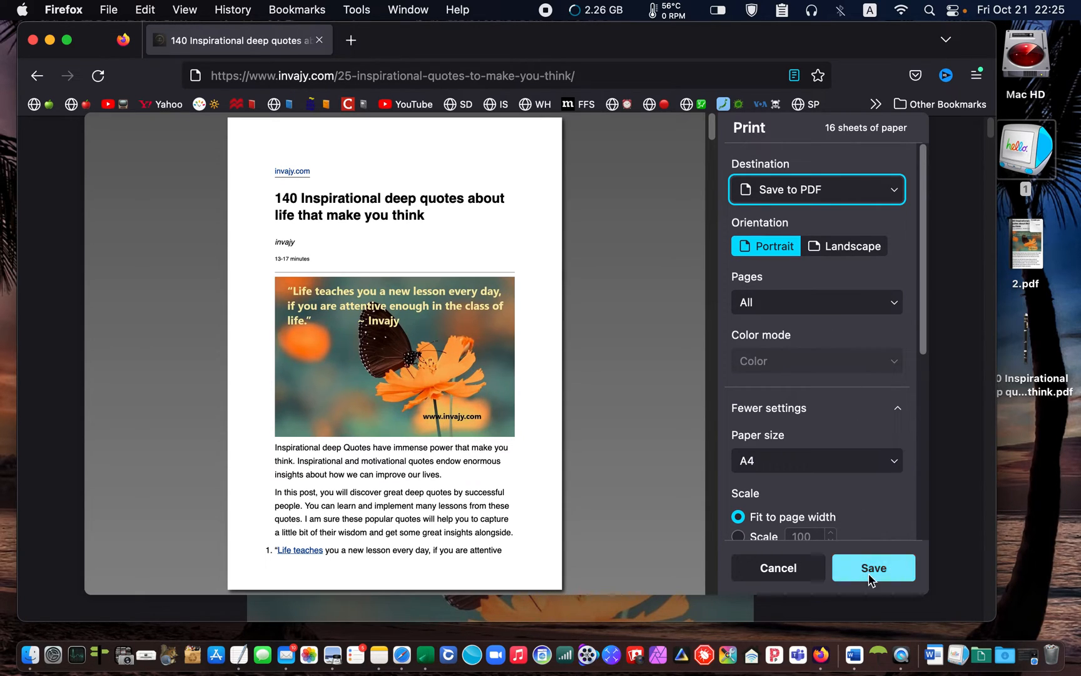
Step: Save the 16-page Save to PDF print job, bringing up the Desktop Save As sheet
click(873, 567)
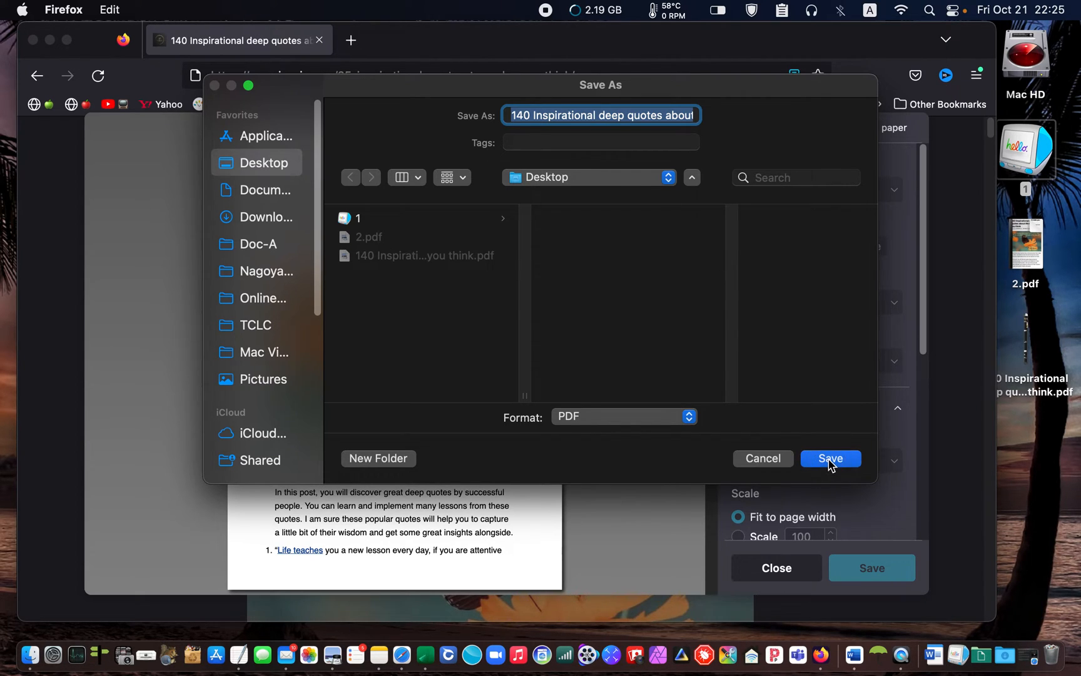
Step: Decline overwriting, save the PDF as '3' on the Desktop, and open 3.pdf in Preview
click(830, 458)
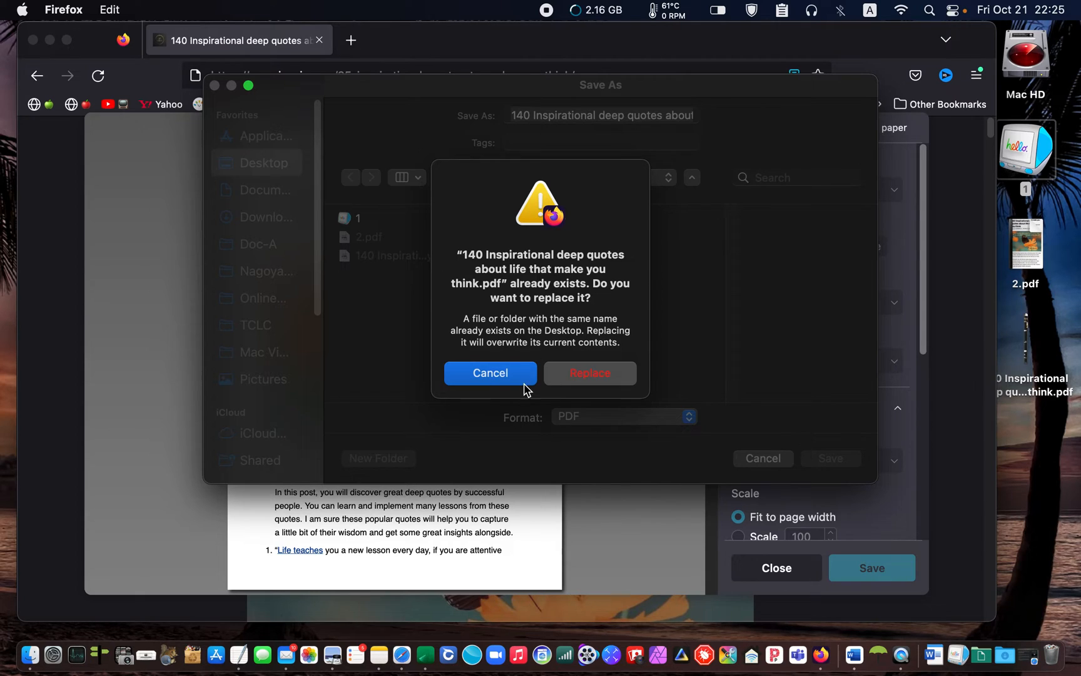
click(489, 373)
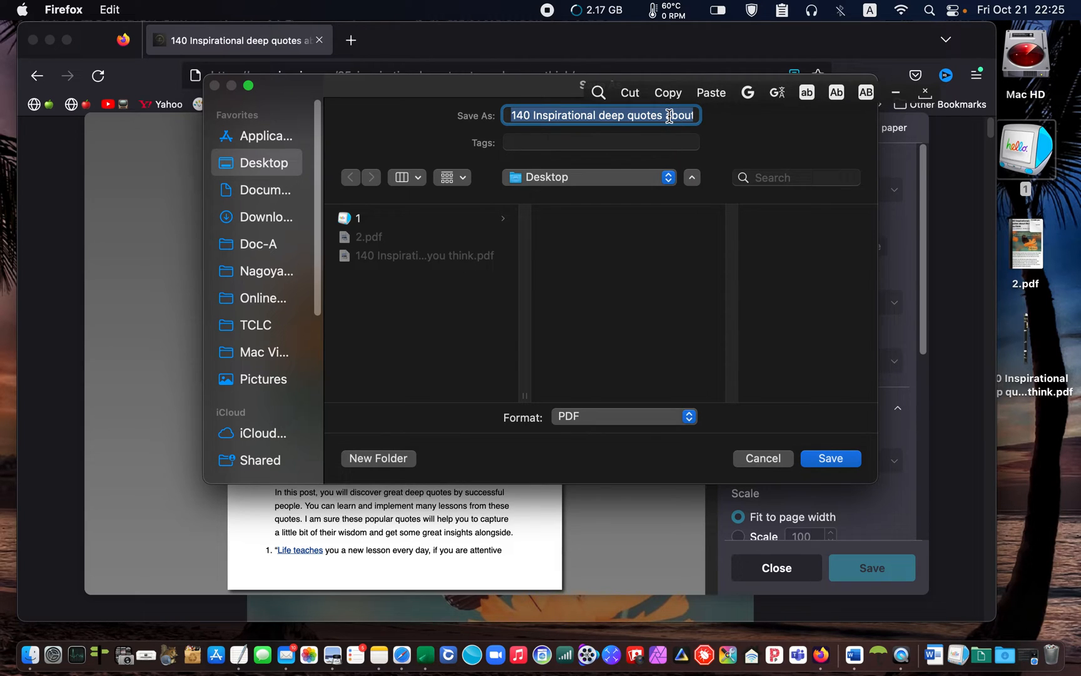
text(3)
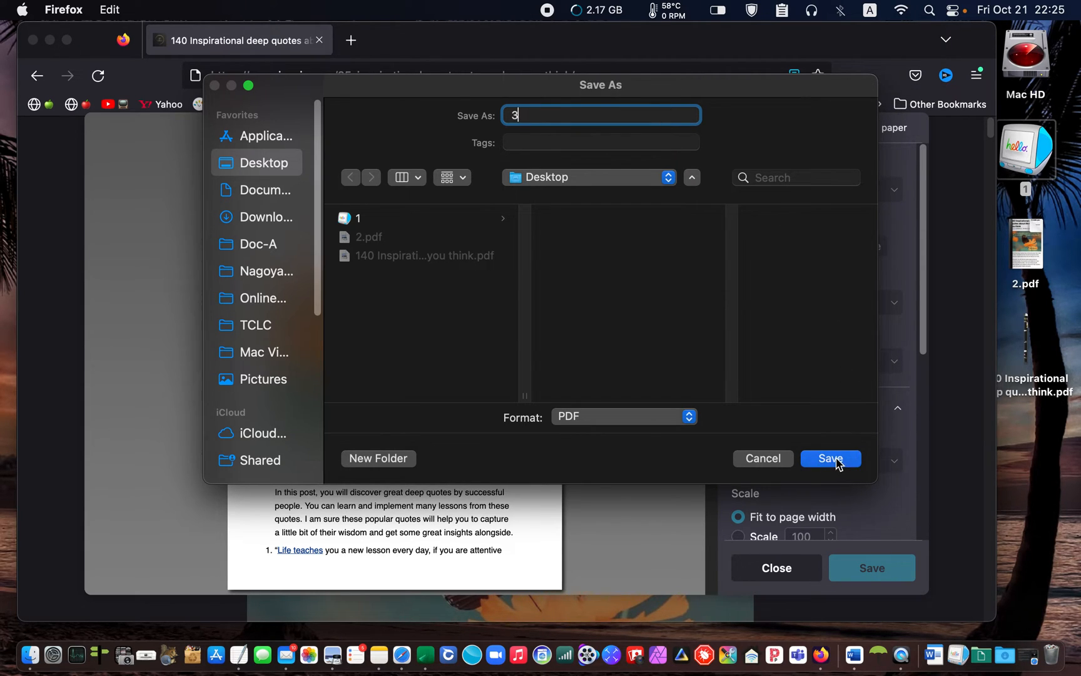
click(830, 458)
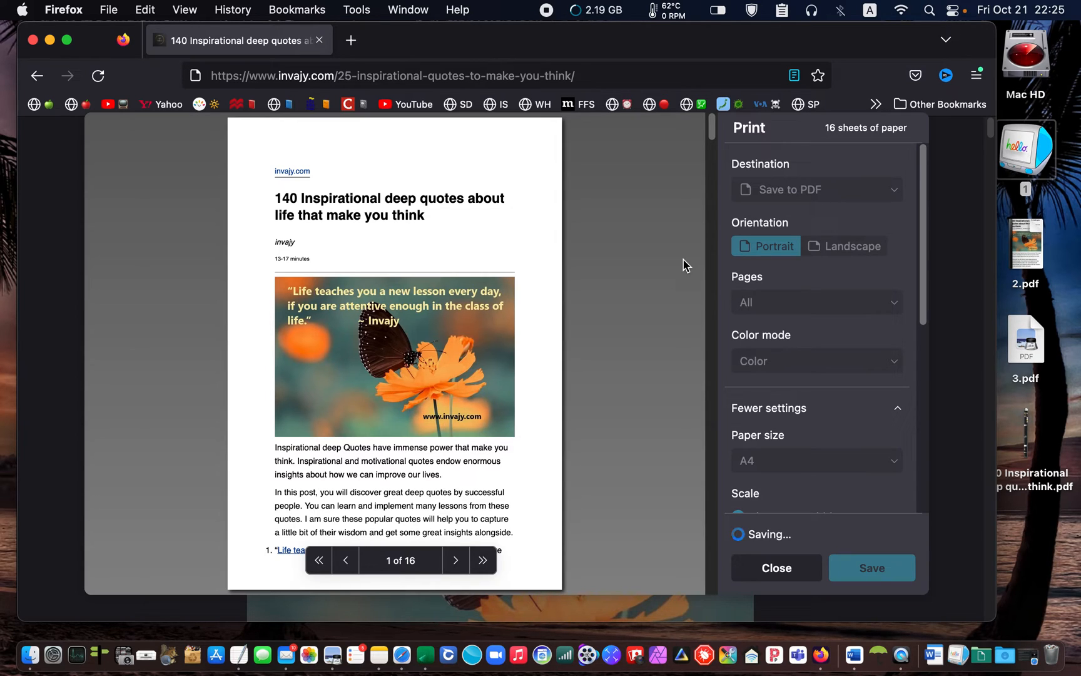
click(775, 567)
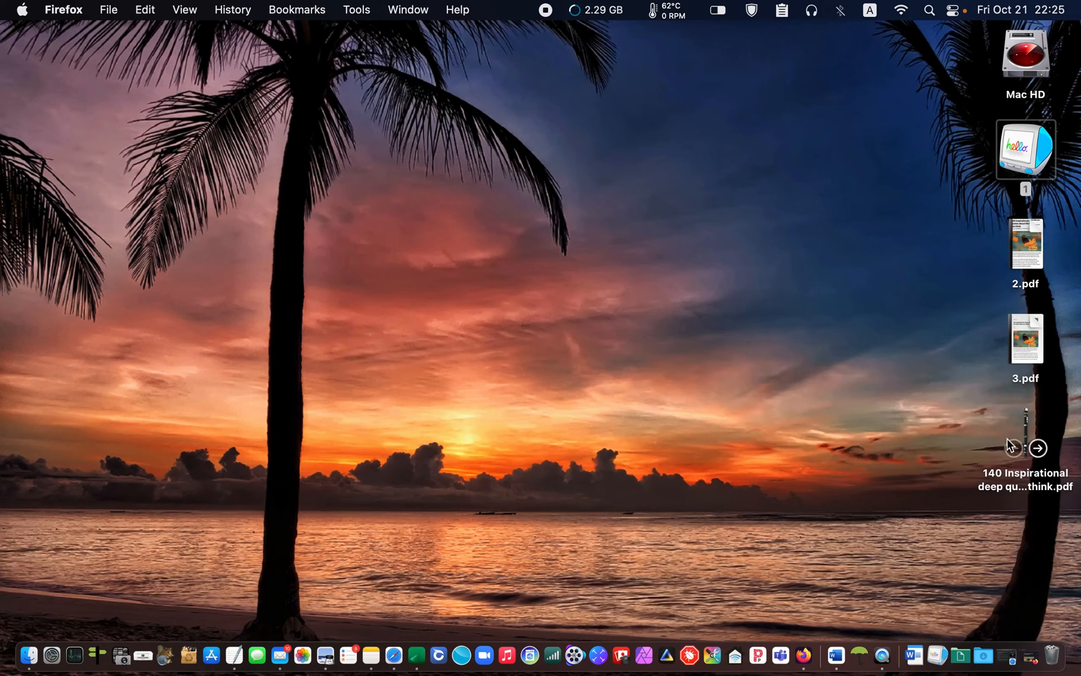
double_click(1025, 338)
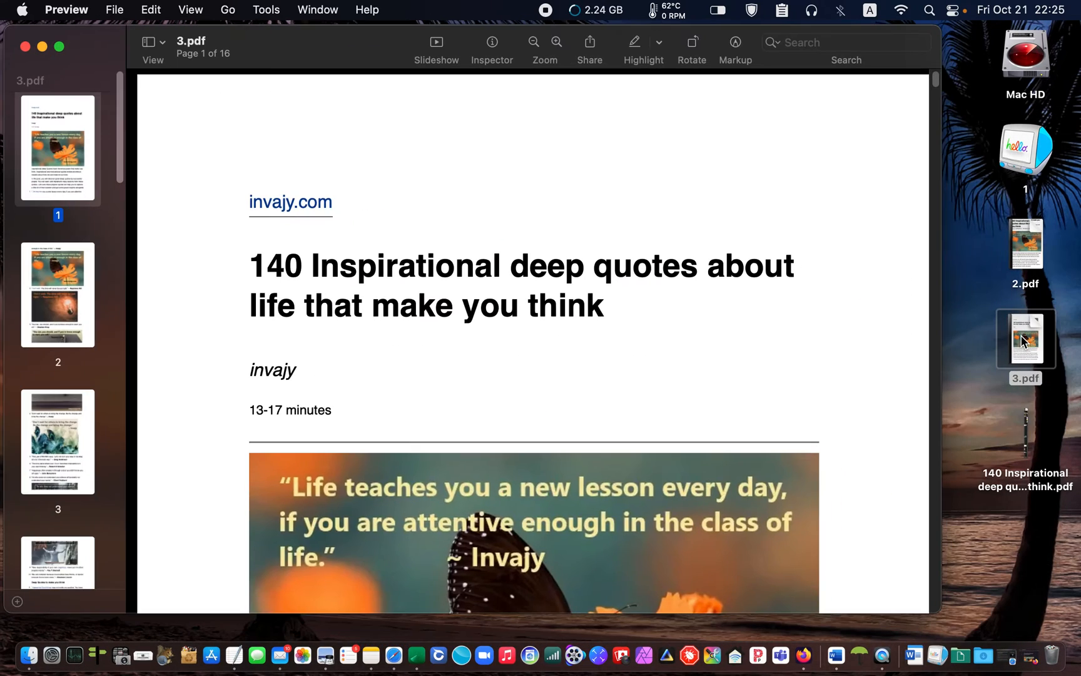
mouse_move(688, 353)
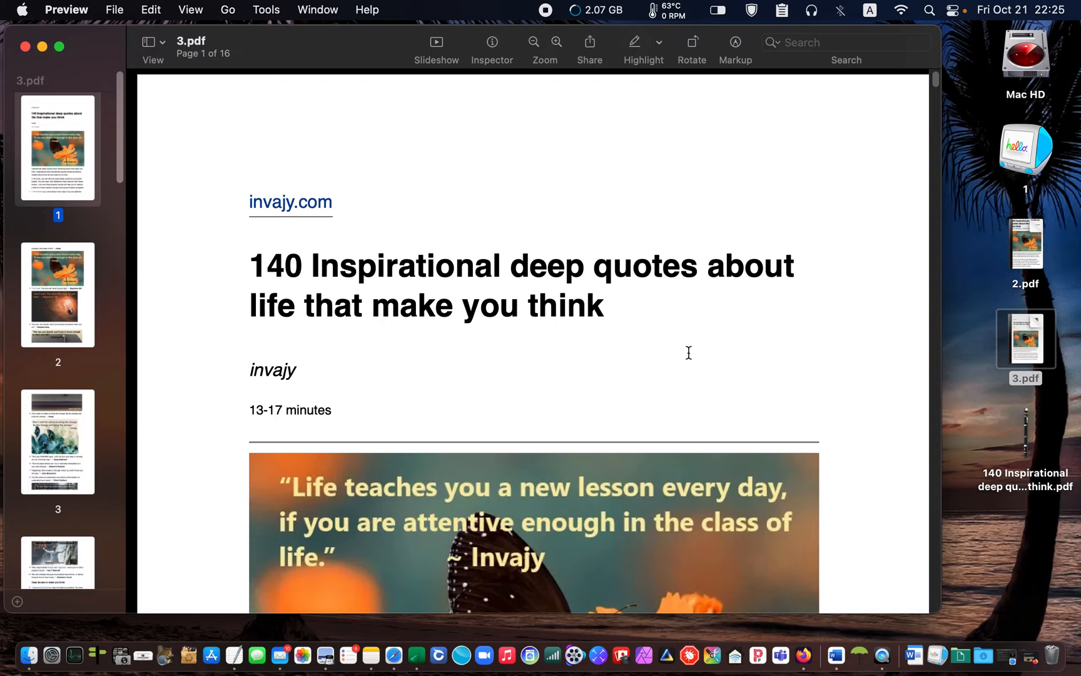
scroll(down, 3)
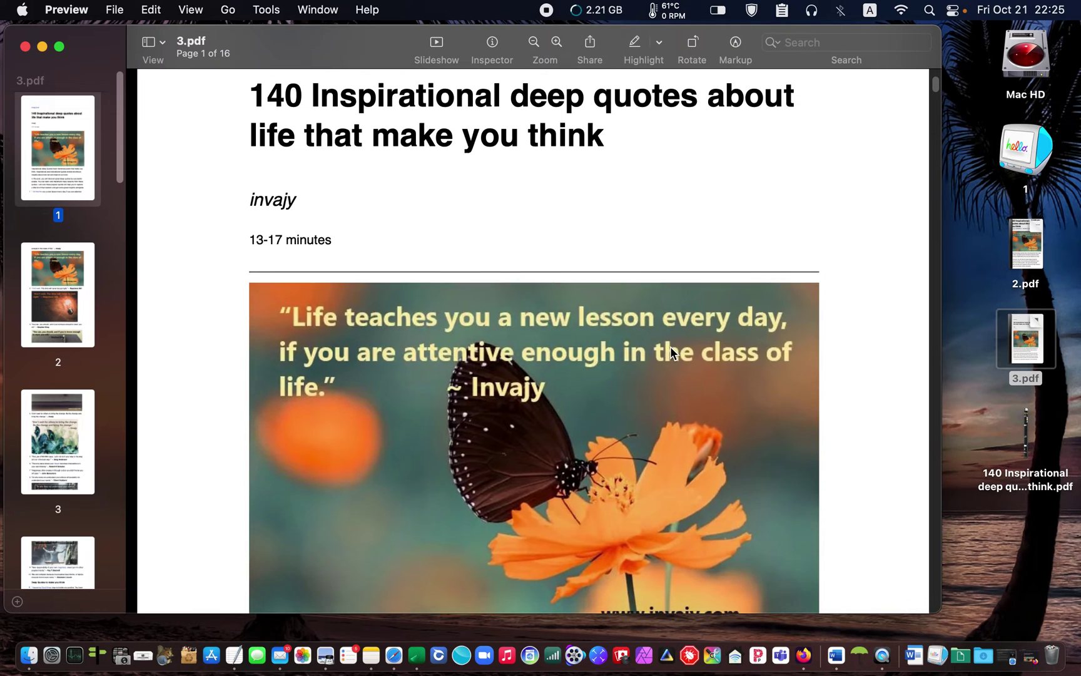
scroll(down, 3)
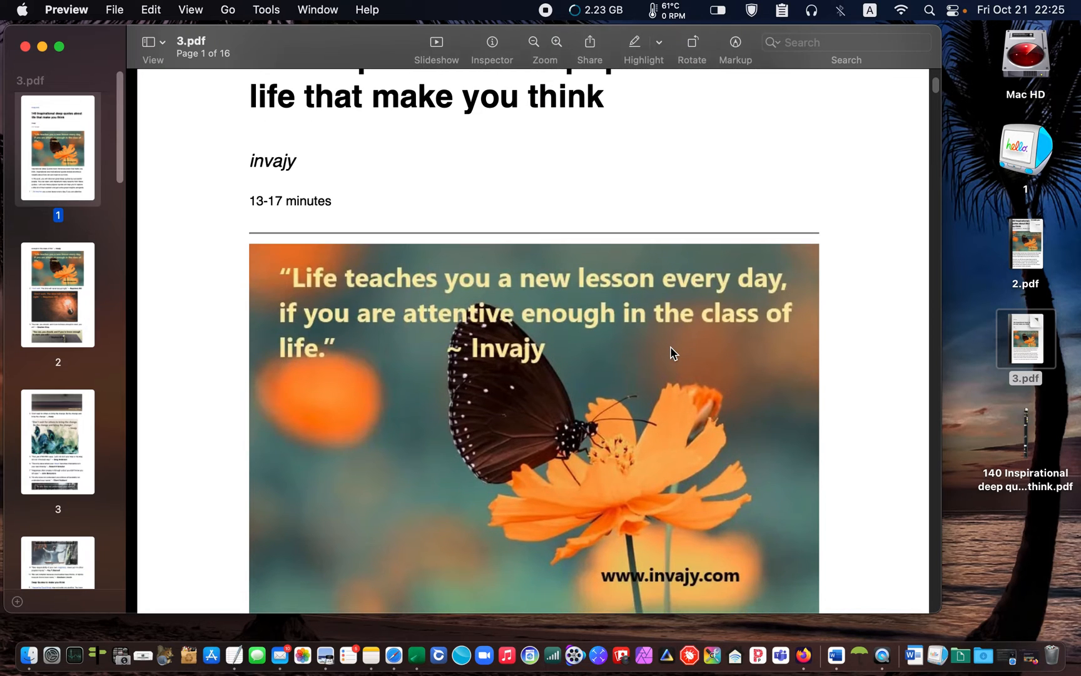
scroll(down, 3)
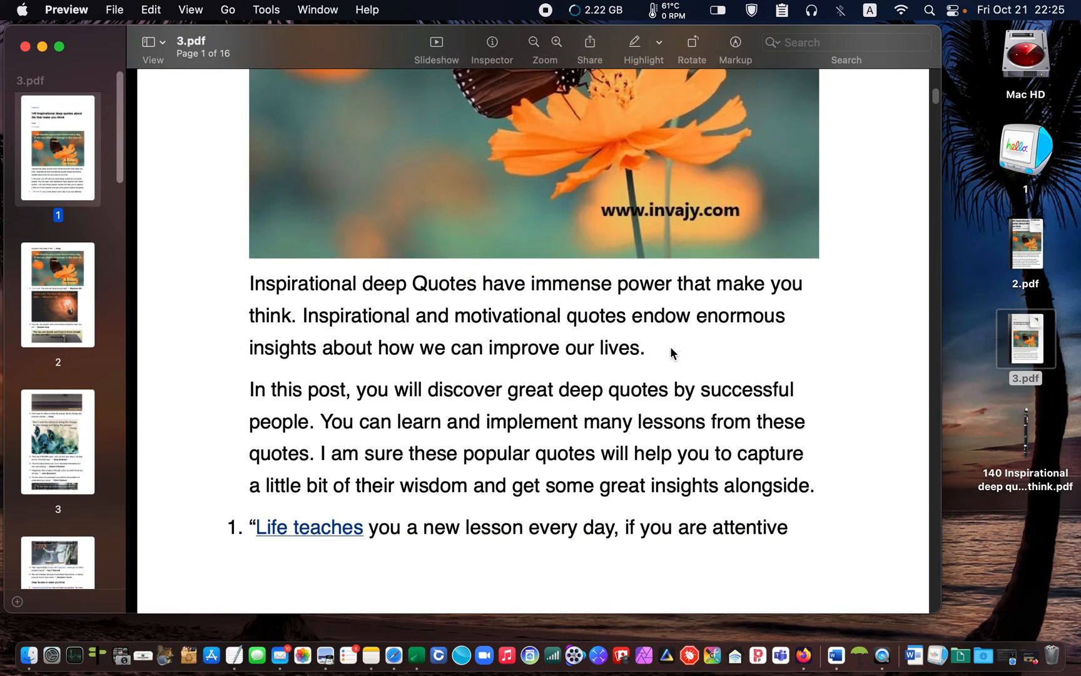
scroll(down, 3)
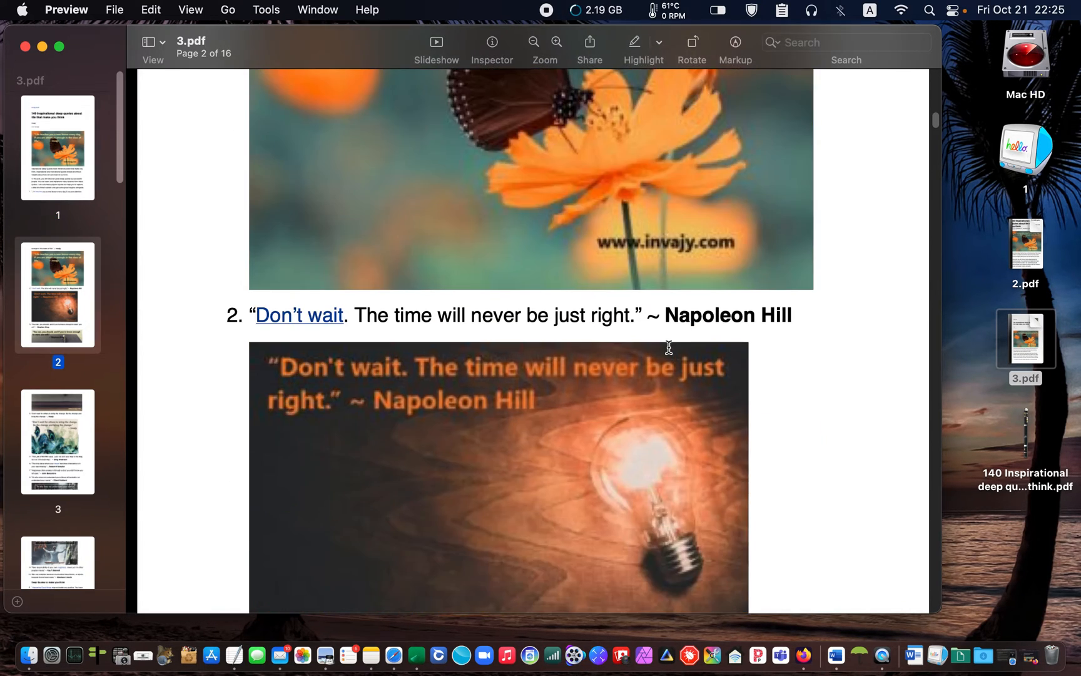
scroll(down, 3)
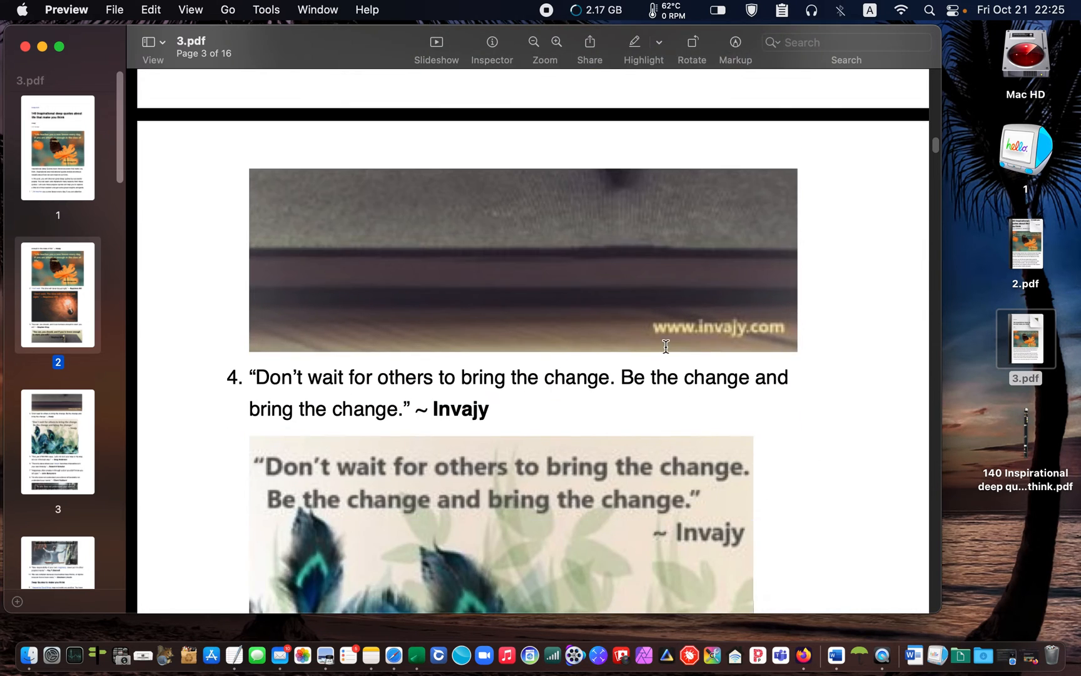
scroll(down, 3)
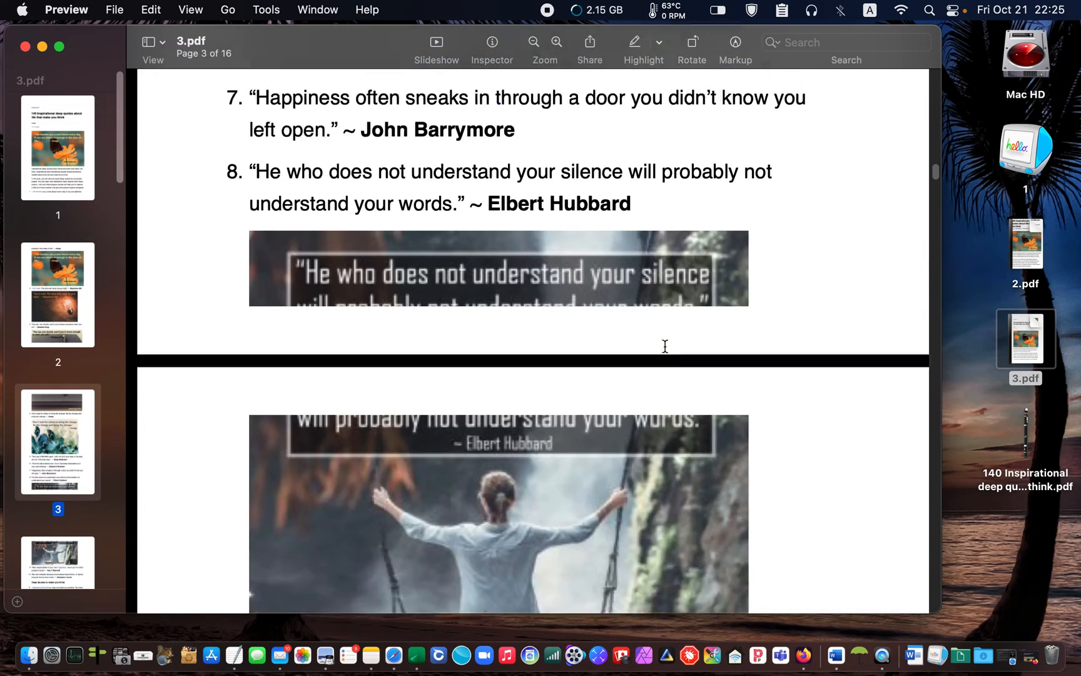
scroll(up, 3)
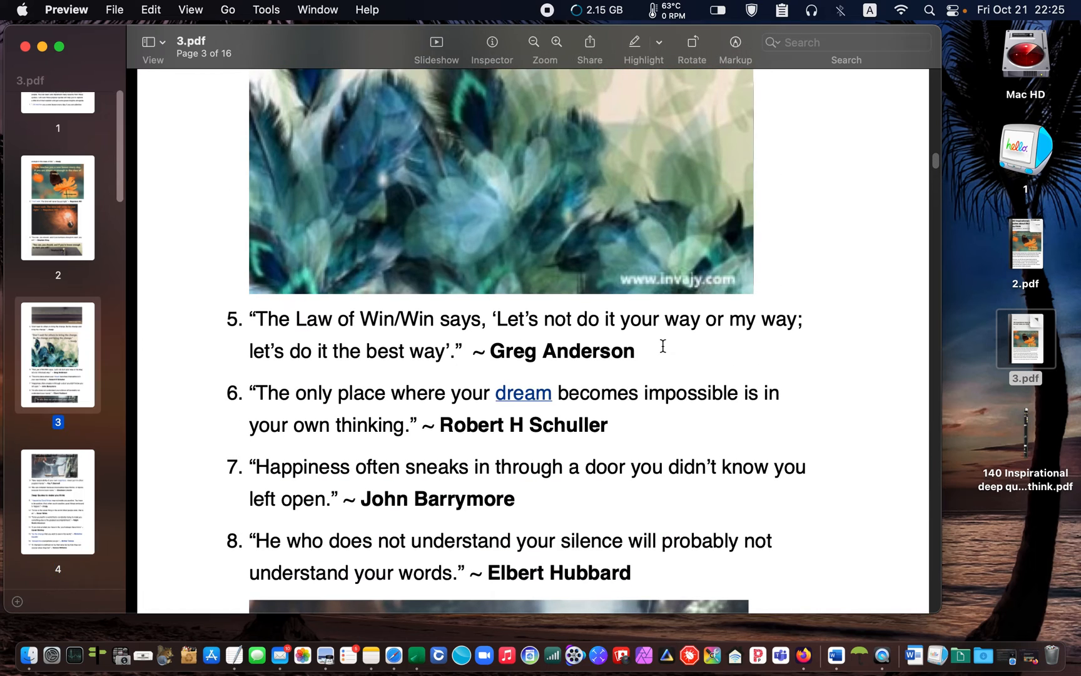
scroll(up, 3)
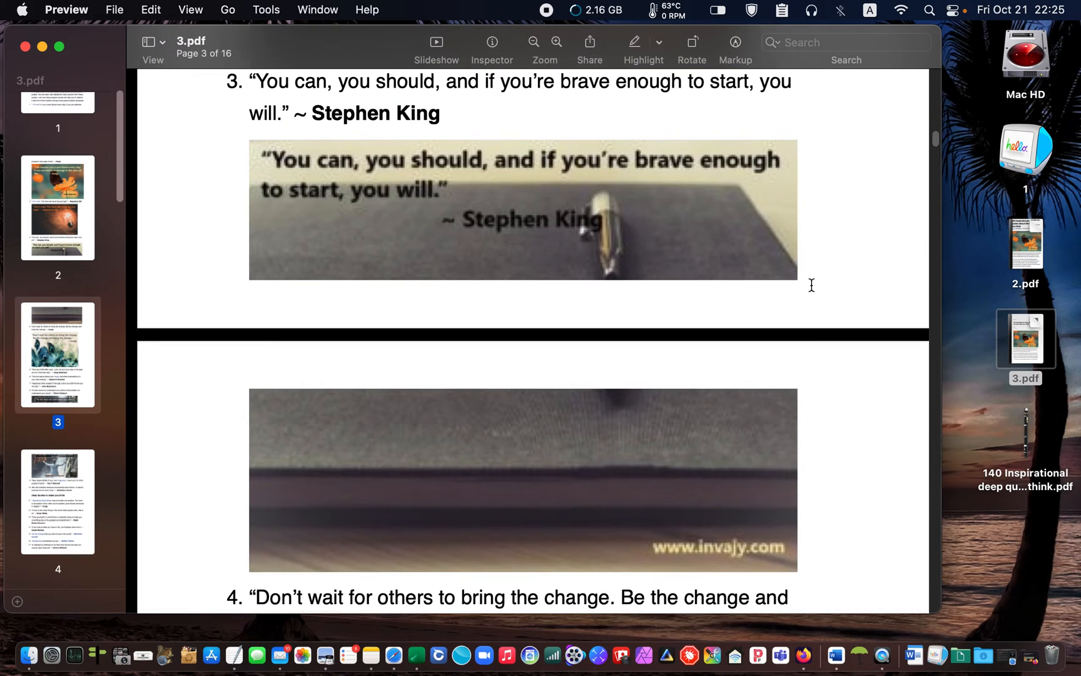
scroll(up, 3)
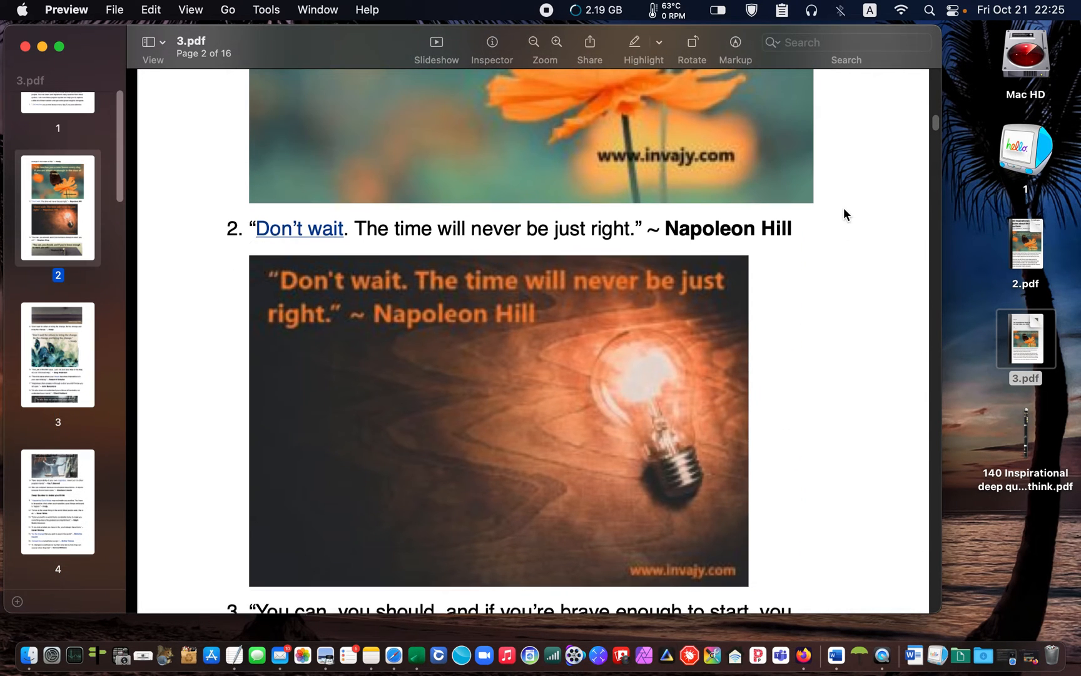
scroll(up, 3)
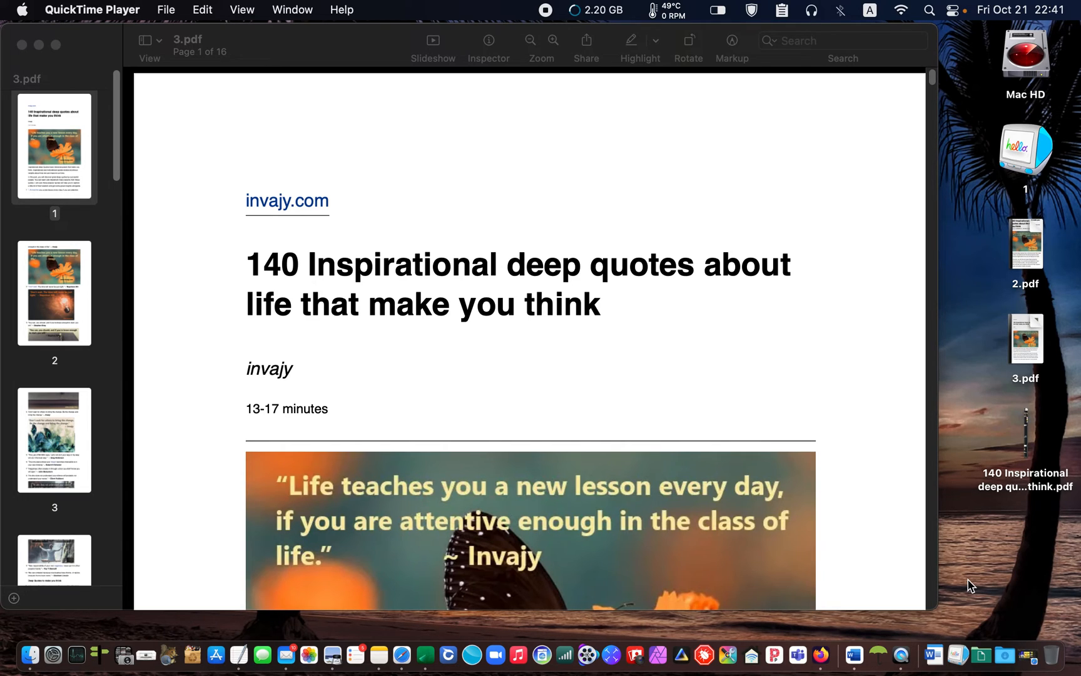
mouse_move(123, 257)
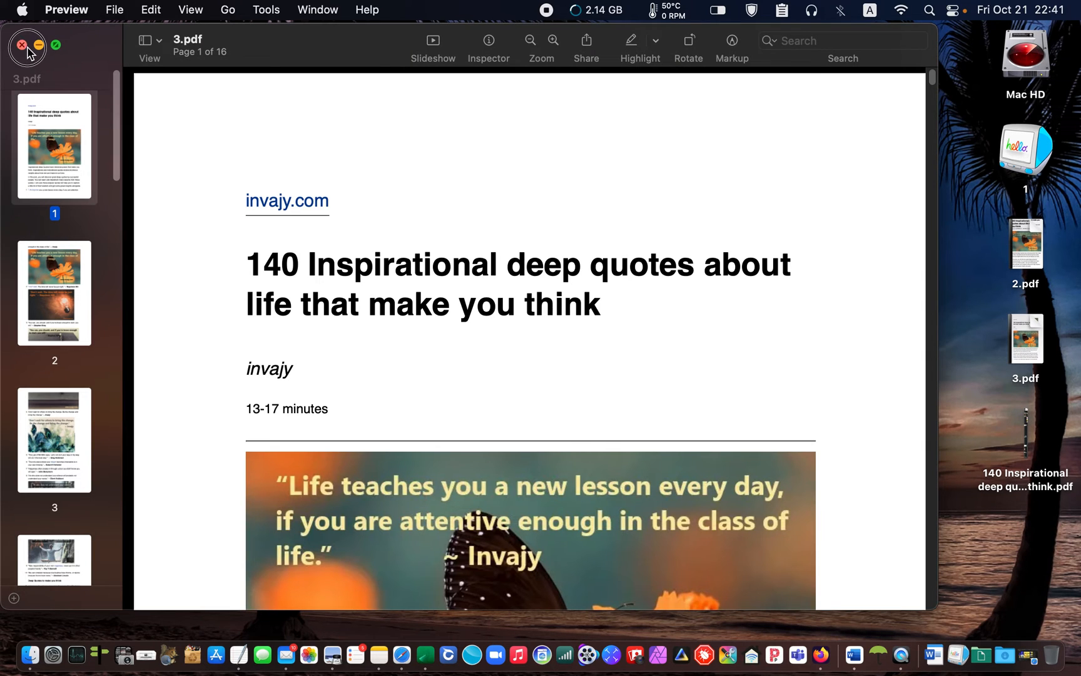
Step: Close the 16-page 3.pdf window in Preview
click(18, 46)
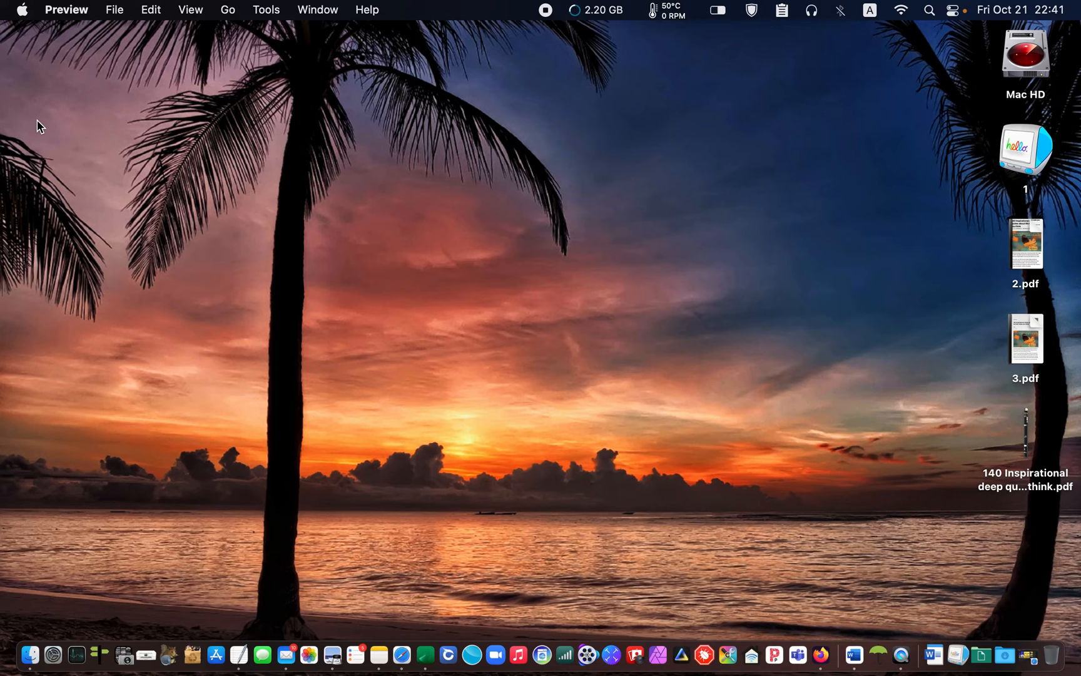
mouse_move(1005, 655)
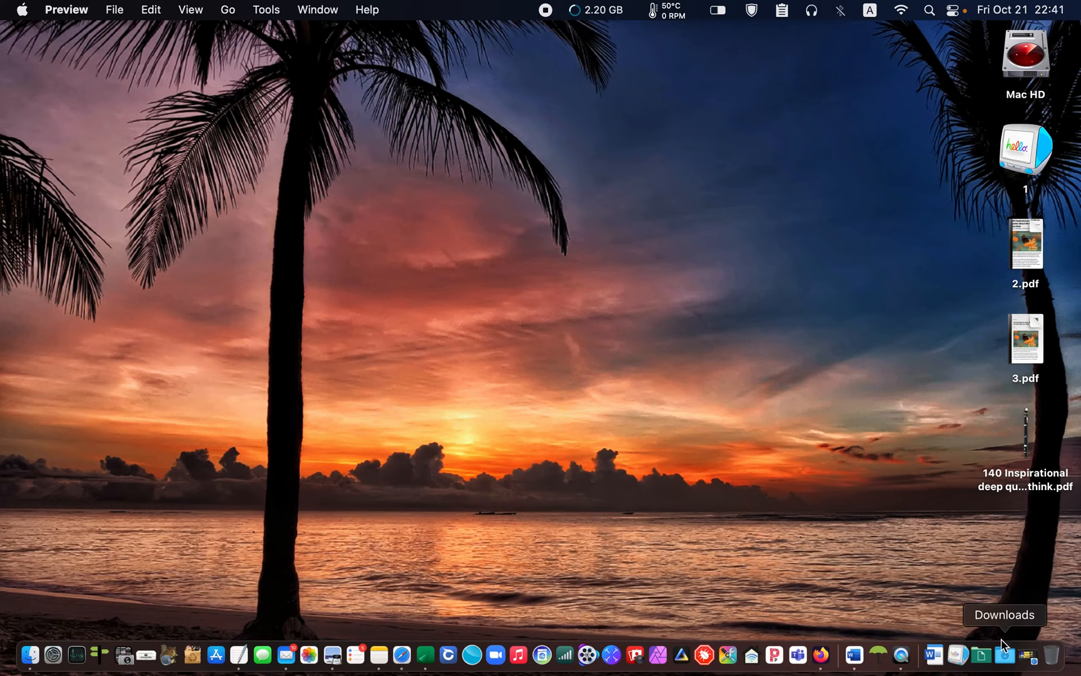